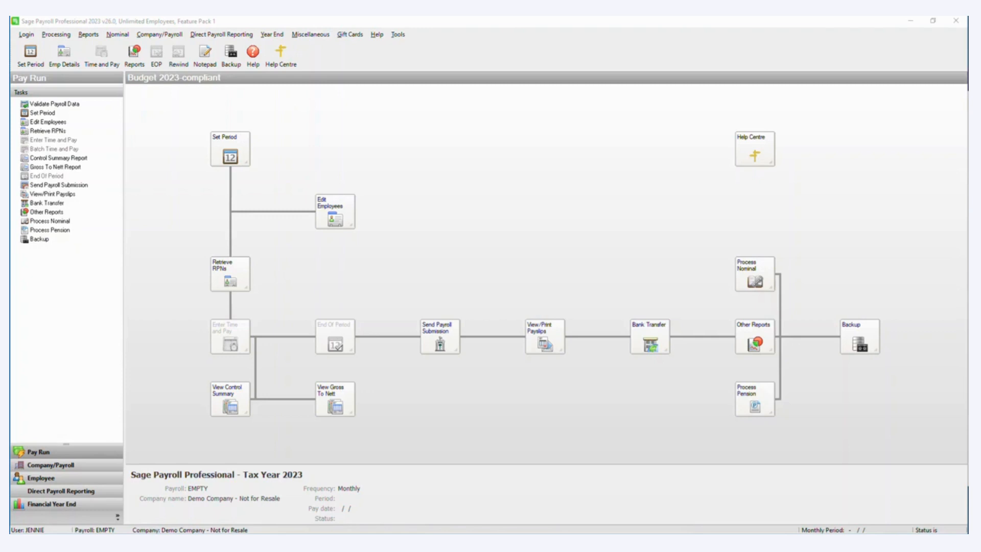
{"action": "mouse_move", "coordinate": [505, 217]}
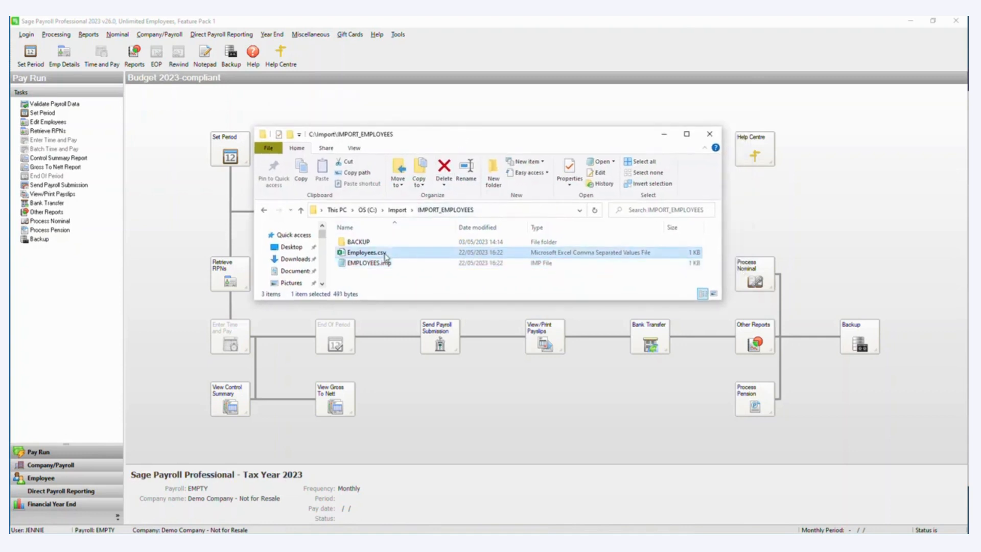
{"action": "mouse_move", "coordinate": [385, 254]}
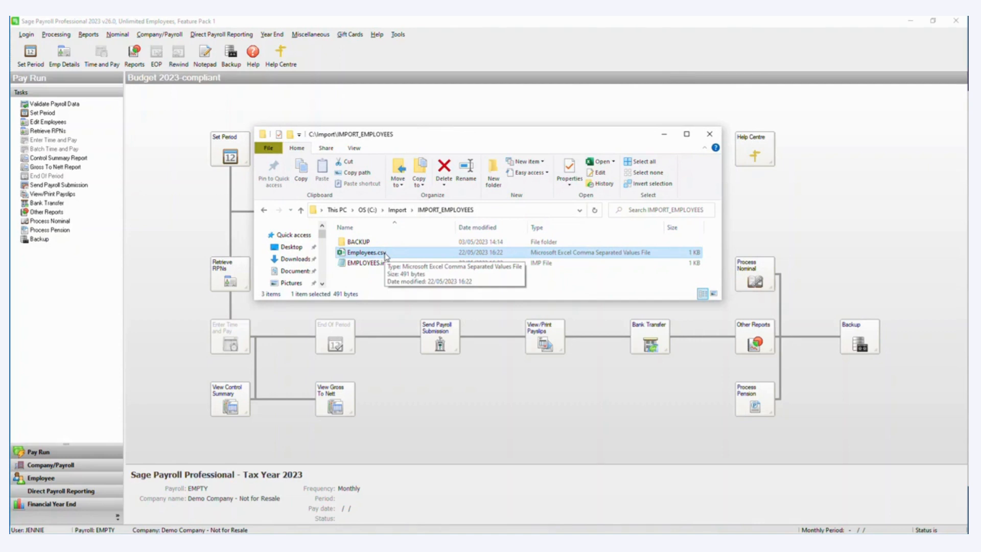
{"action": "mouse_move", "coordinate": [388, 265]}
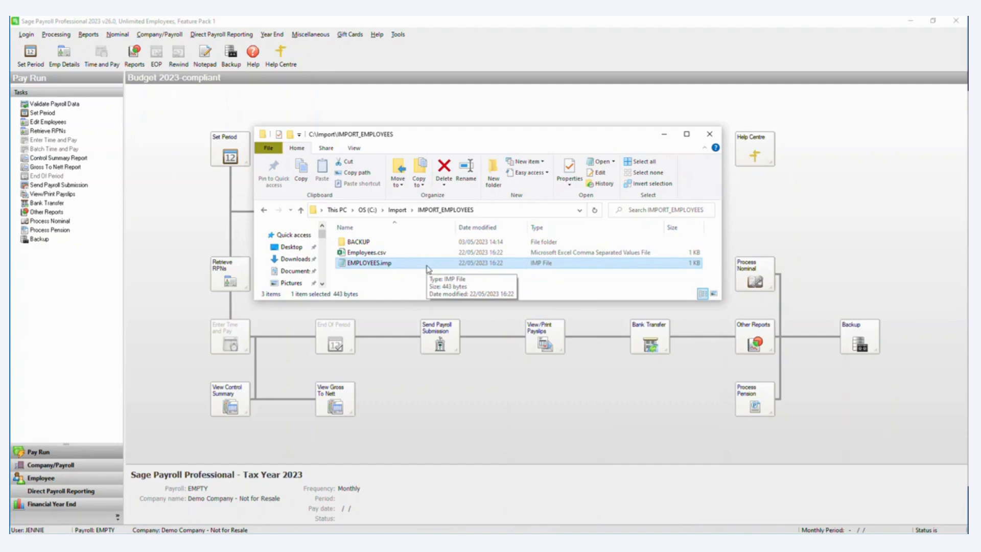
Select Employees.csv in the C:\Import\IMPORT_EMPLOYEES folder
{"action": "left_click", "coordinate": [366, 252]}
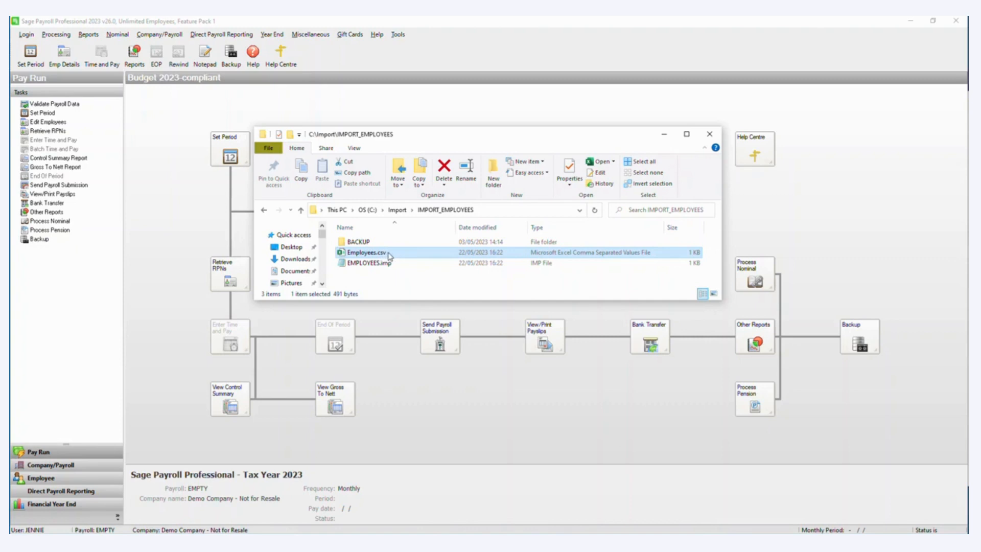
{"action": "mouse_move", "coordinate": [388, 255]}
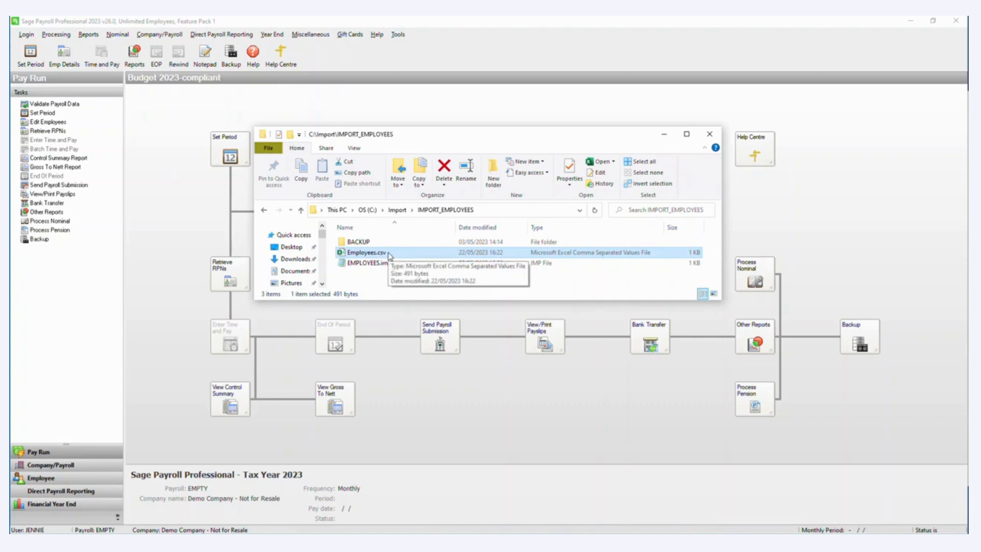
Open Employees.csv in Excel and autofit all columns so the three employee rows read fully
{"action": "double_click", "coordinate": [364, 252]}
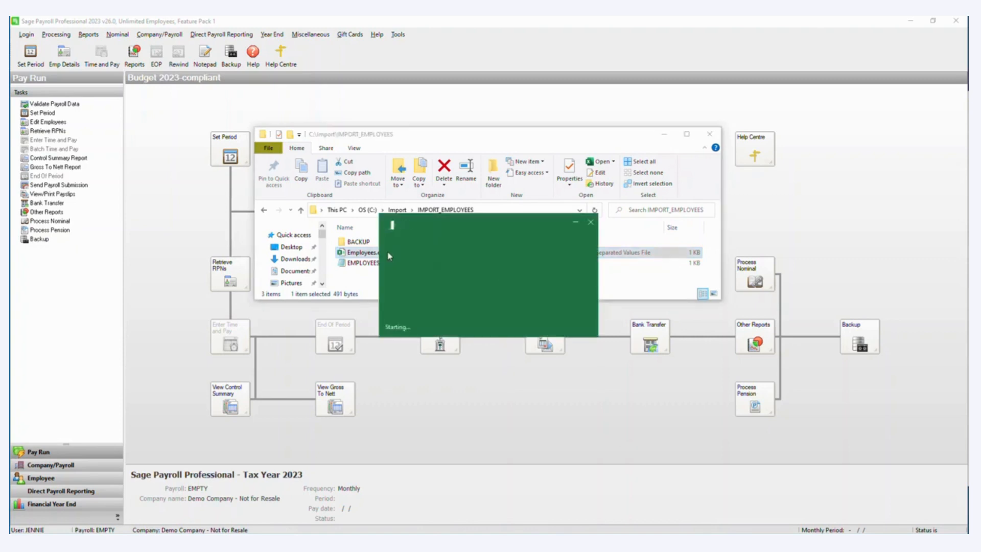
{"action": "double_click", "coordinate": [358, 253]}
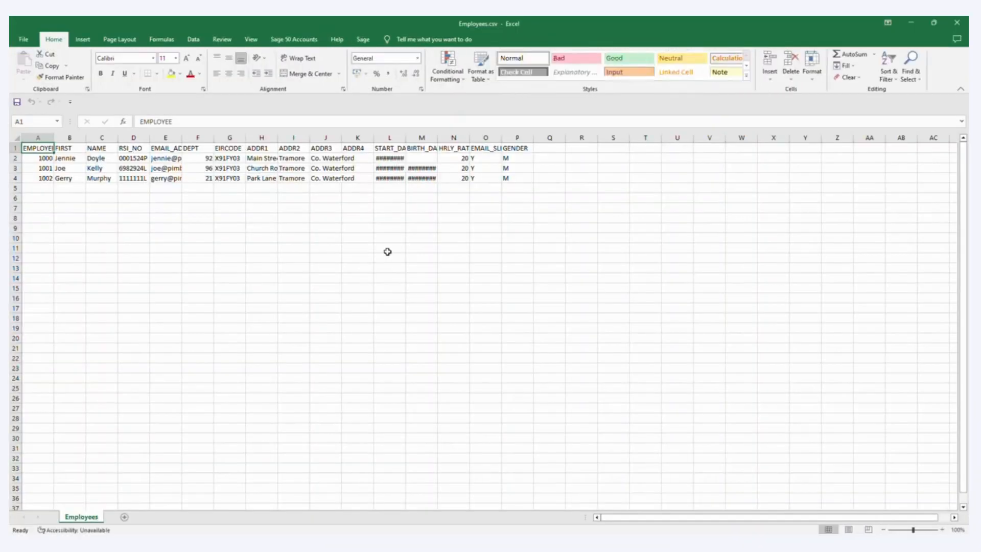
{"action": "left_click", "coordinate": [388, 248]}
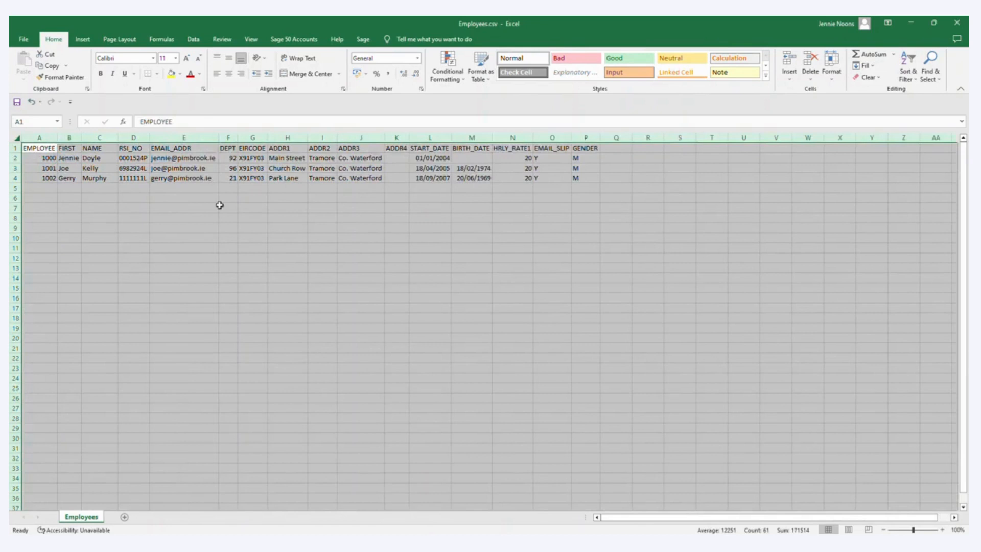
{"action": "left_click", "coordinate": [182, 158]}
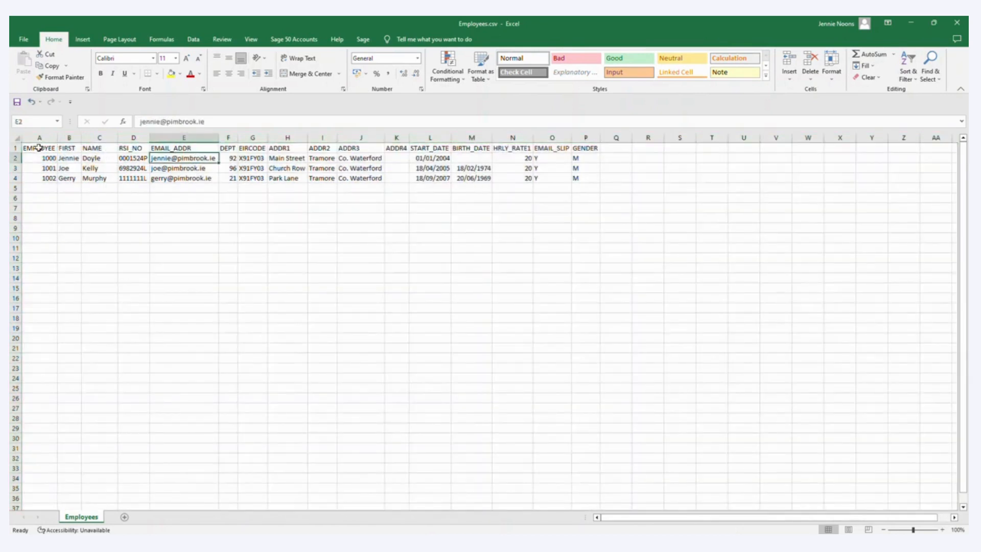
{"action": "left_click", "coordinate": [36, 149]}
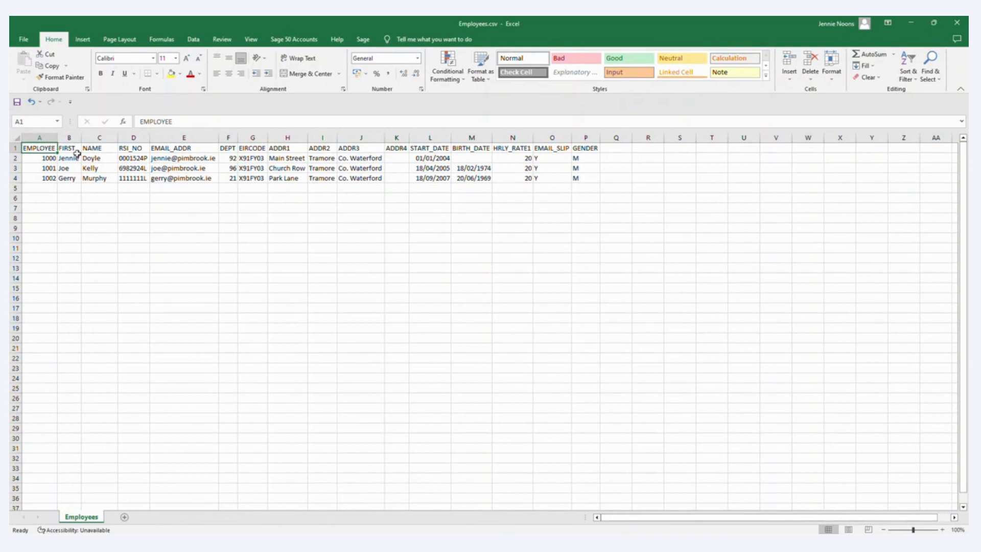
{"action": "mouse_move", "coordinate": [498, 233]}
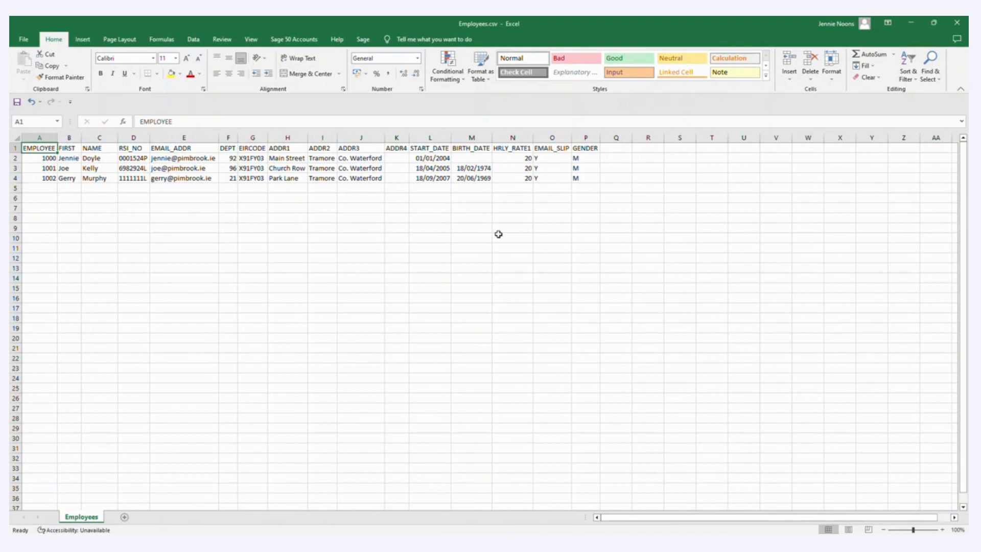
{"action": "mouse_move", "coordinate": [442, 220]}
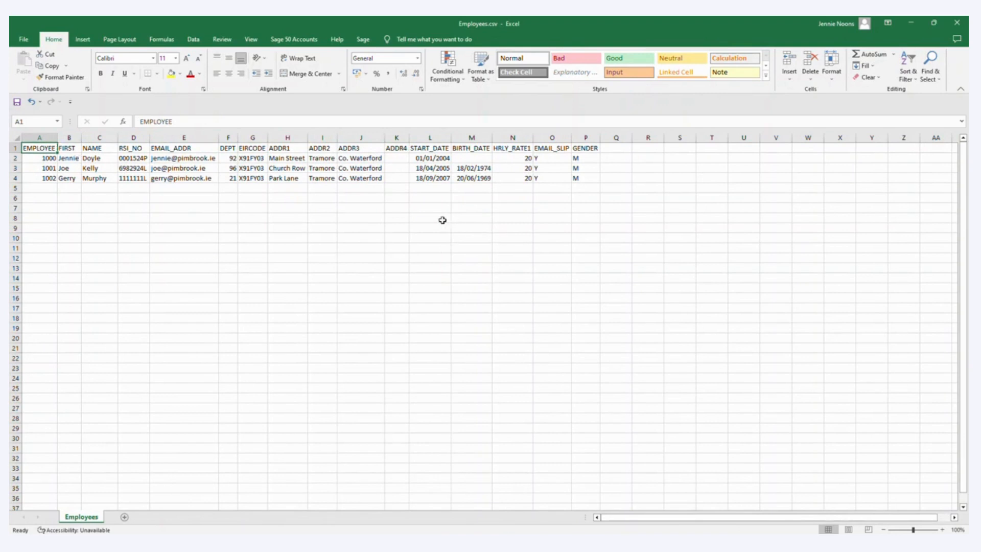
{"action": "mouse_move", "coordinate": [524, 241]}
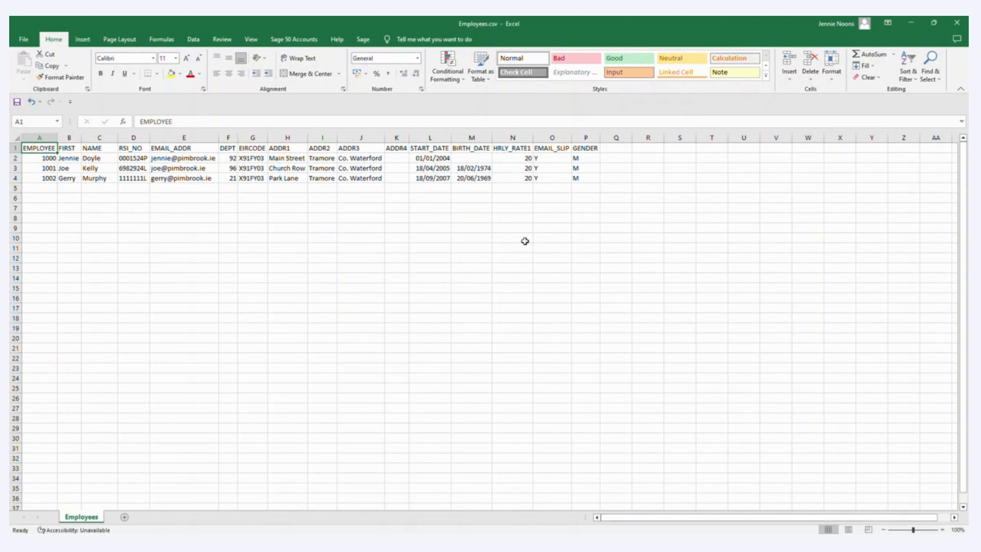
{"action": "mouse_move", "coordinate": [612, 504]}
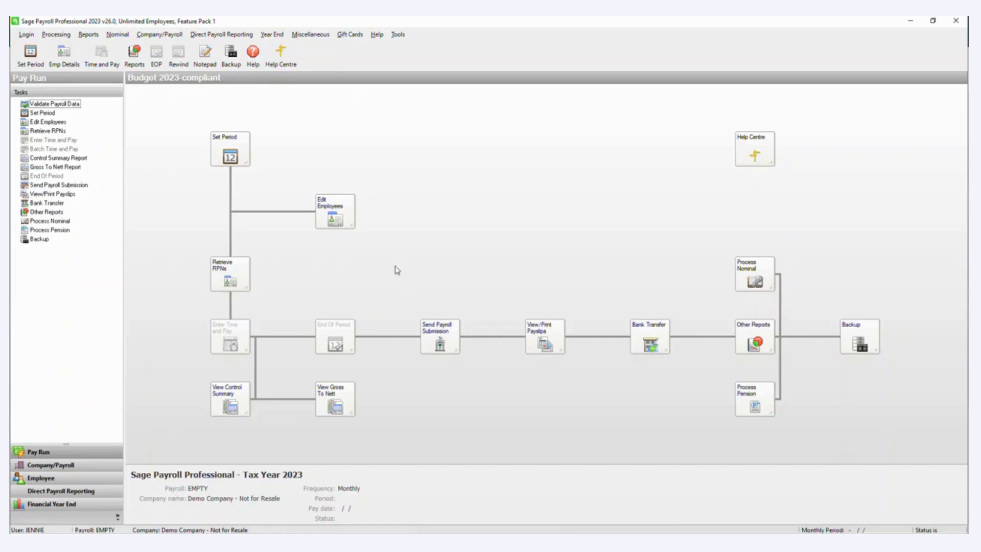
Skip the New Employee wizard, review blank employee record 0001, then close Employee Details
{"action": "left_click", "coordinate": [334, 211]}
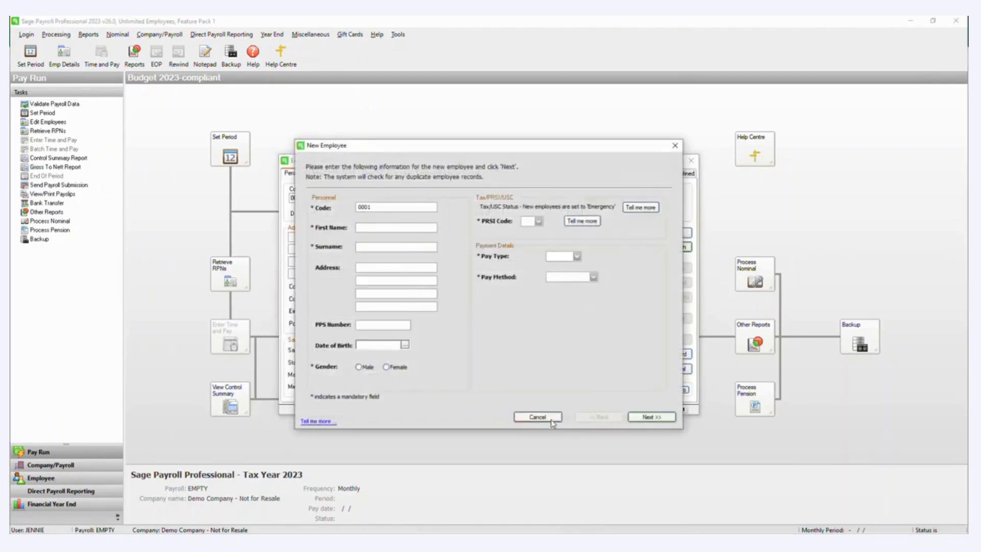
{"action": "left_click", "coordinate": [537, 416]}
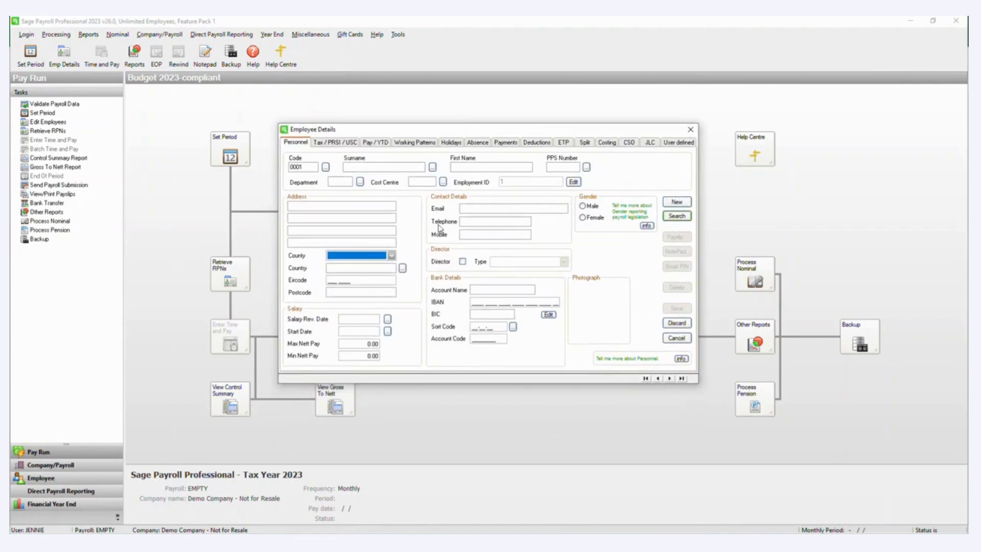
{"action": "left_click", "coordinate": [513, 208]}
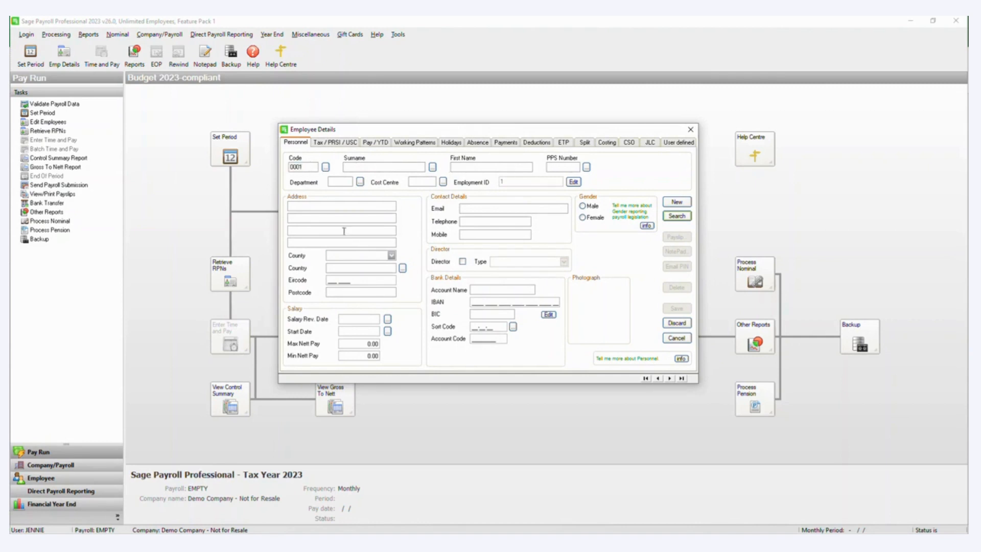
{"action": "mouse_move", "coordinate": [420, 317]}
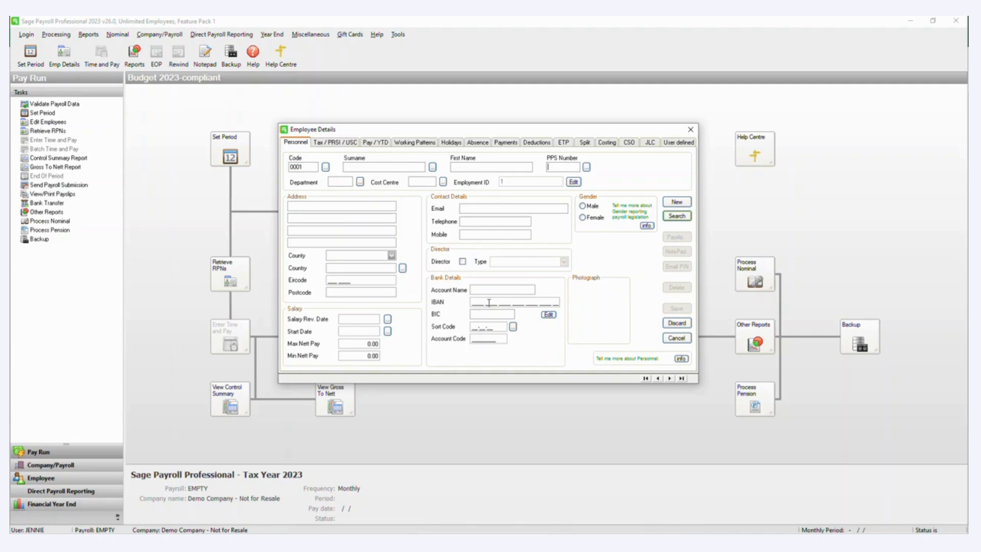
{"action": "mouse_move", "coordinate": [690, 129]}
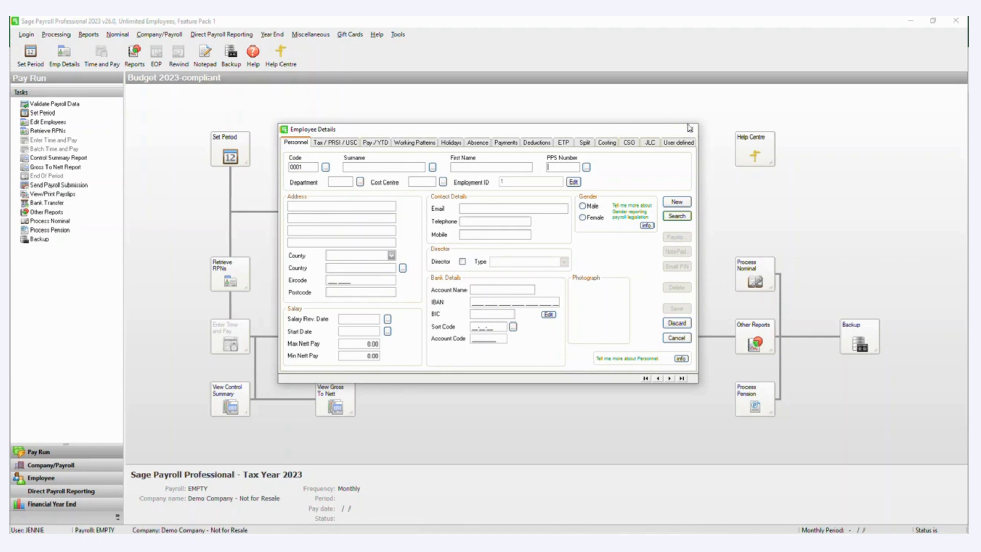
{"action": "left_click", "coordinate": [677, 338]}
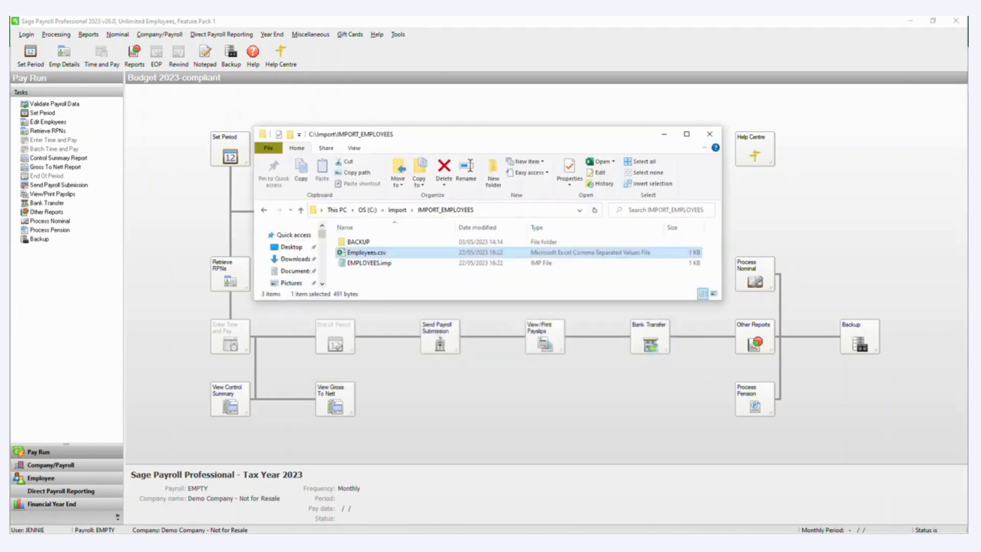
{"action": "double_click", "coordinate": [365, 252]}
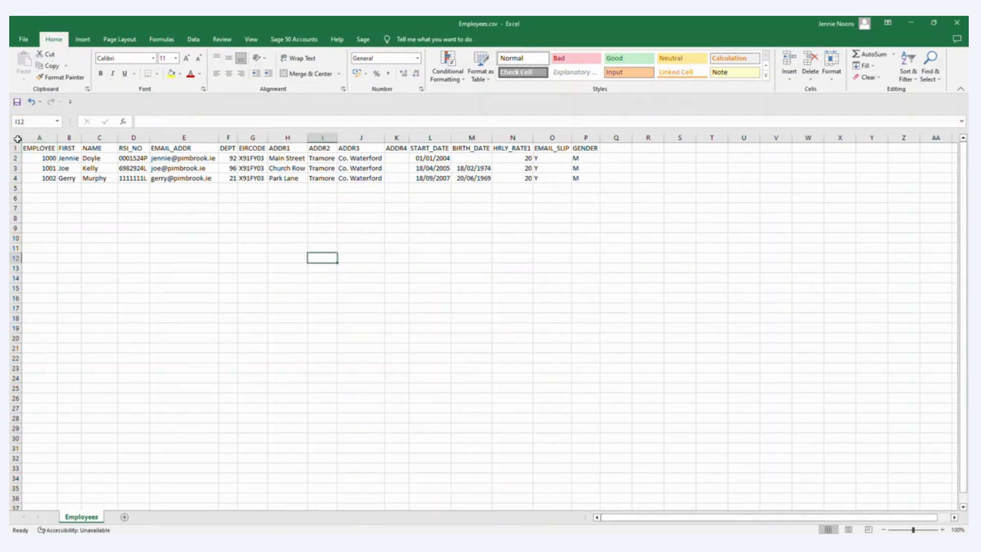
{"action": "left_click", "coordinate": [16, 149]}
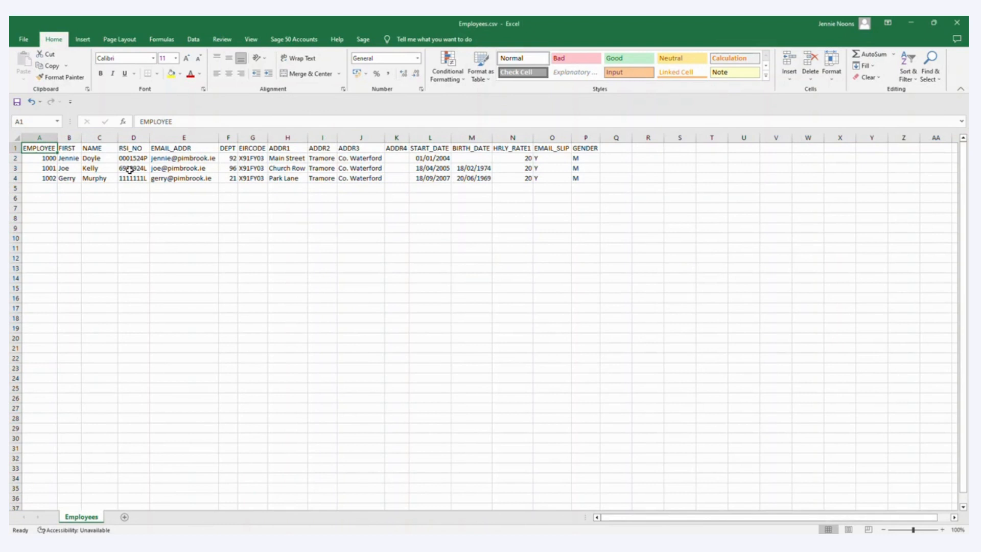
{"action": "left_click", "coordinate": [41, 158]}
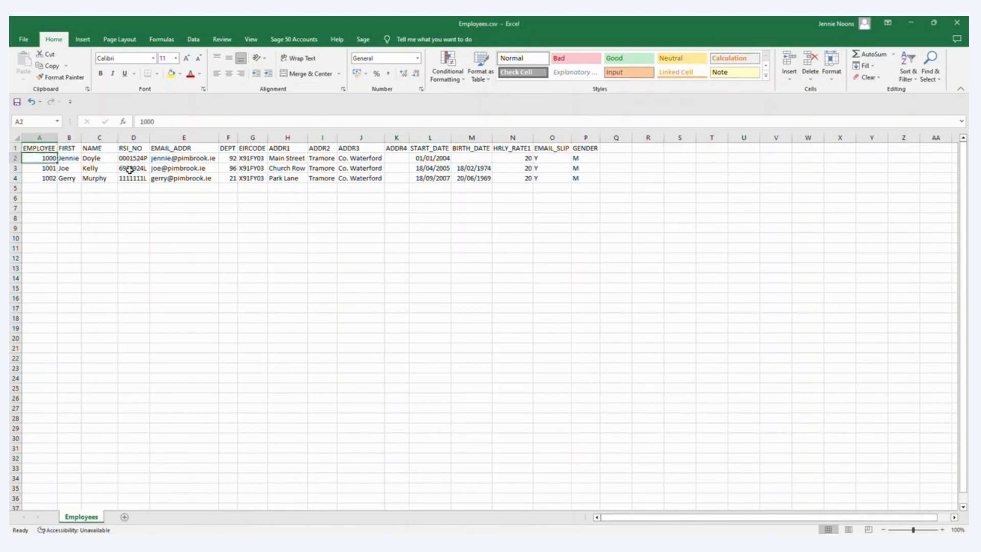
{"action": "left_click", "coordinate": [38, 163]}
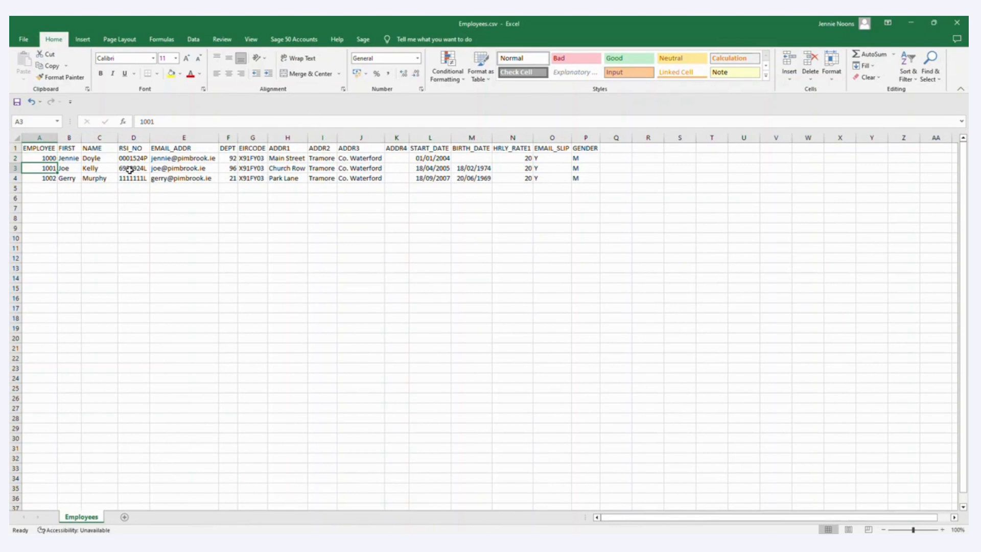
{"action": "left_click", "coordinate": [39, 157]}
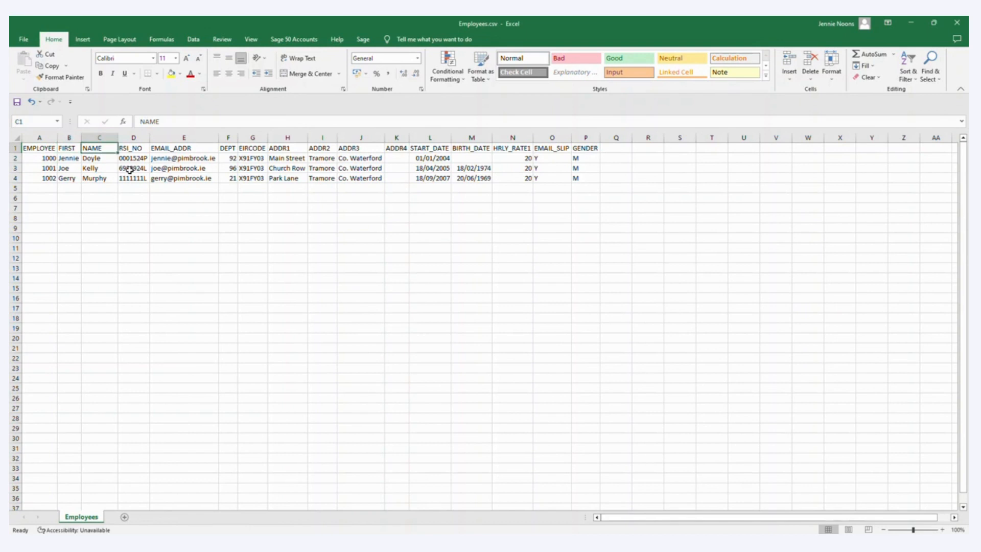
{"action": "left_click", "coordinate": [133, 148]}
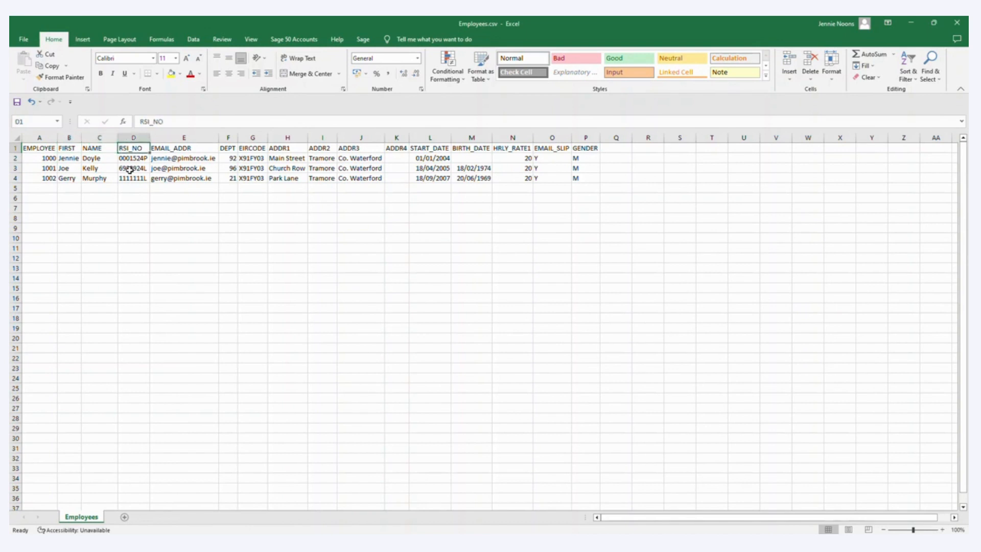
{"action": "left_click", "coordinate": [182, 148]}
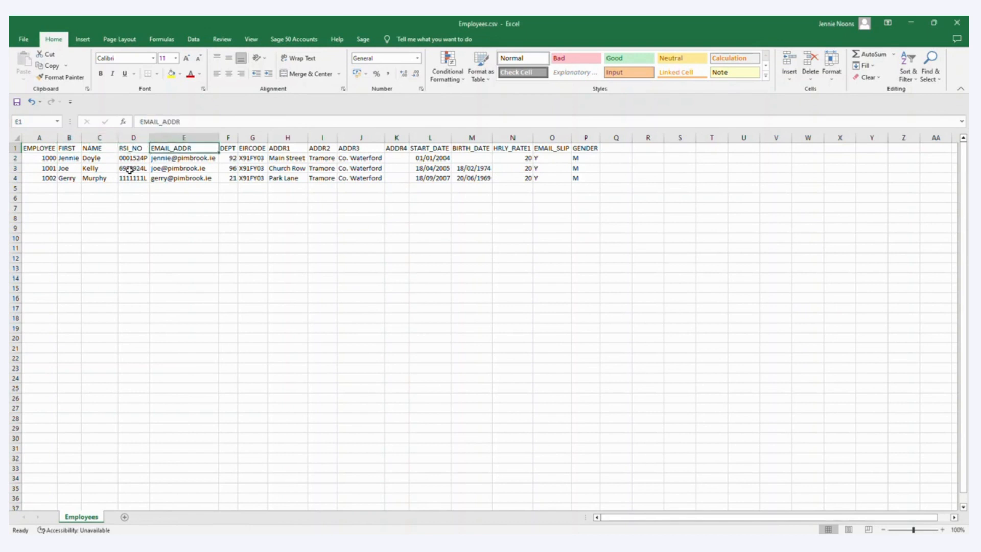
{"action": "left_click", "coordinate": [227, 148]}
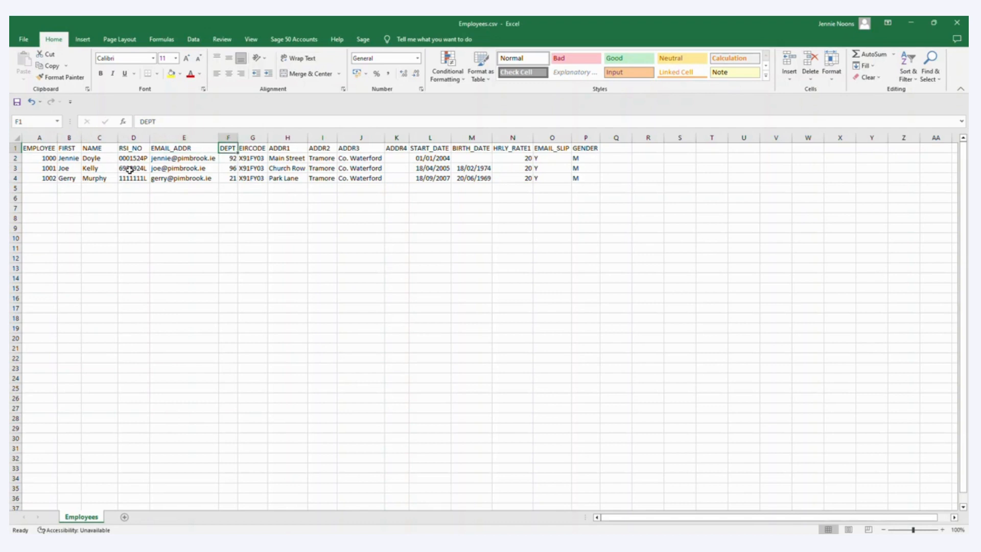
{"action": "left_click", "coordinate": [322, 138]}
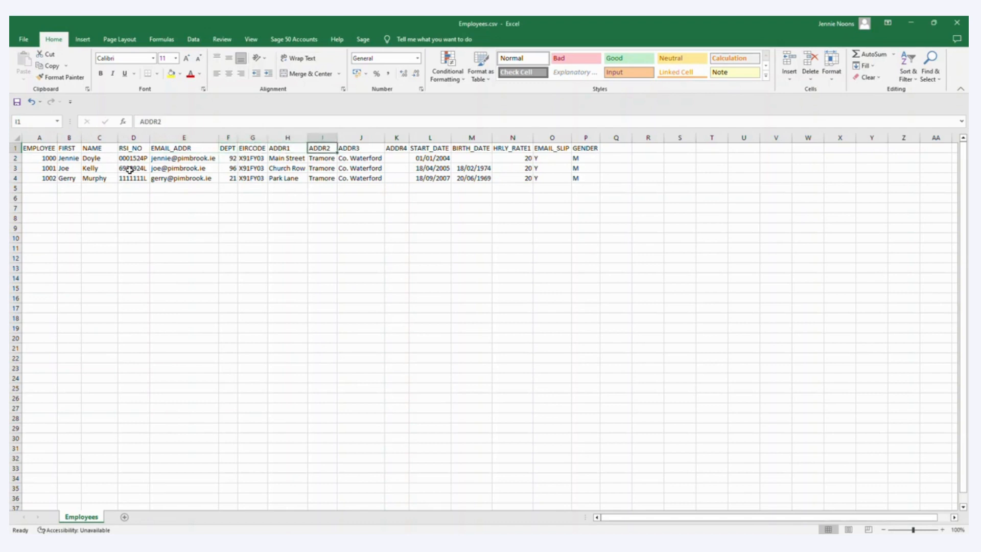
{"action": "left_click", "coordinate": [430, 147]}
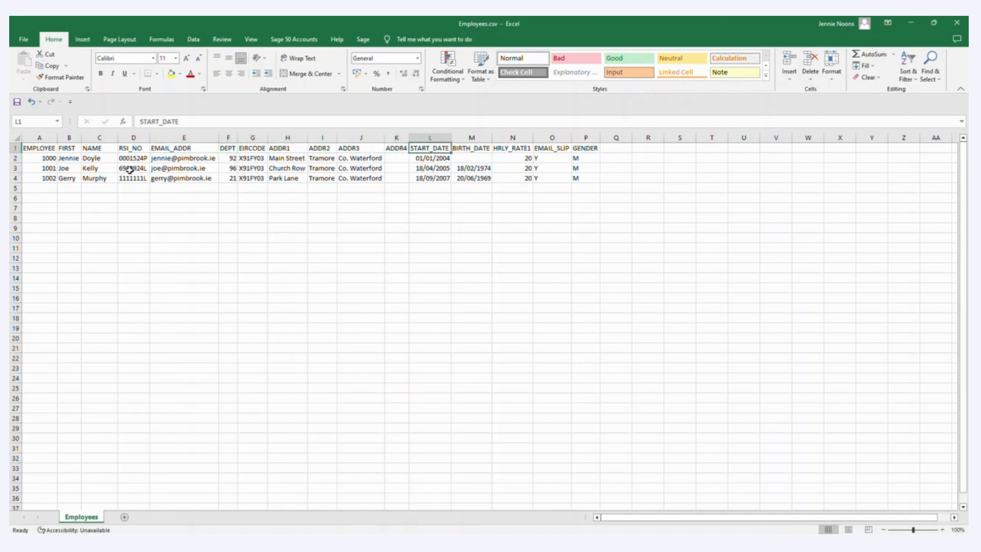
{"action": "left_click", "coordinate": [511, 148]}
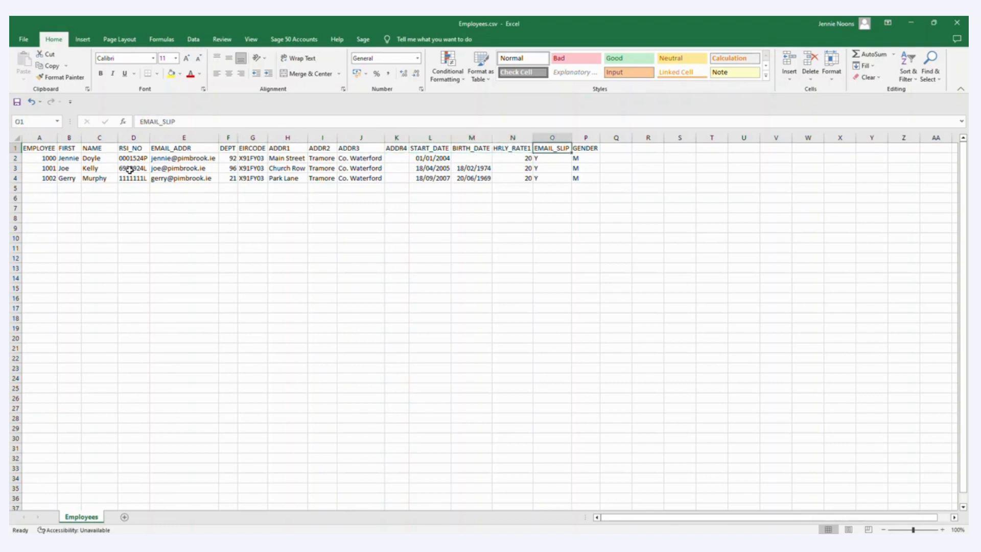
{"action": "left_click", "coordinate": [585, 148]}
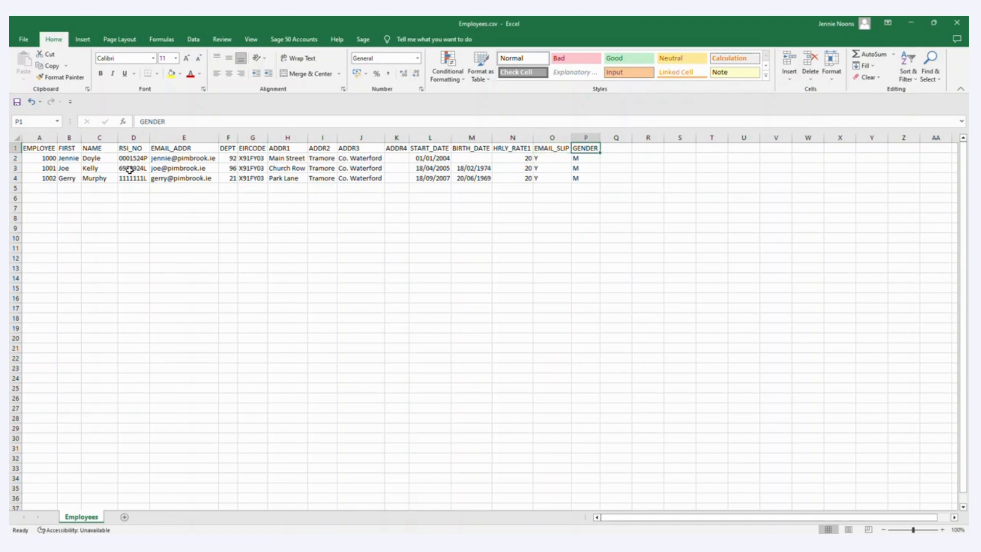
{"action": "left_click", "coordinate": [98, 160]}
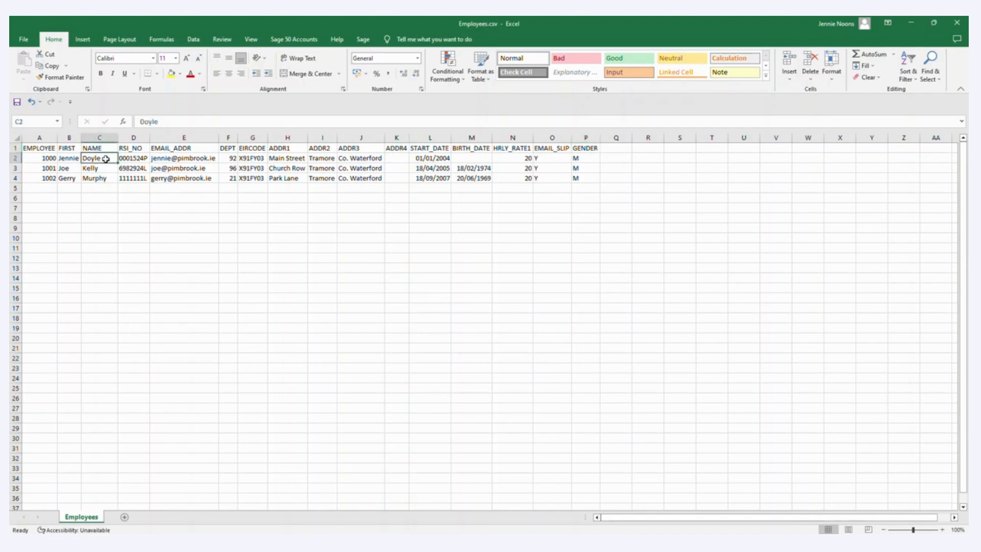
{"action": "left_click", "coordinate": [31, 135]}
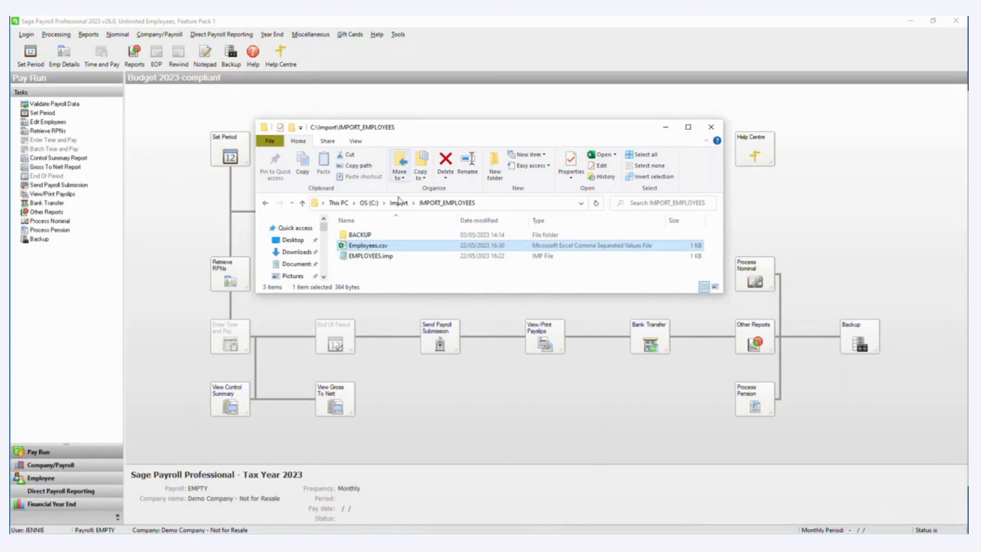
Open EMPLOYEES.imp from the IMPORT_EMPLOYEES folder in Notepad
{"action": "left_click", "coordinate": [370, 256]}
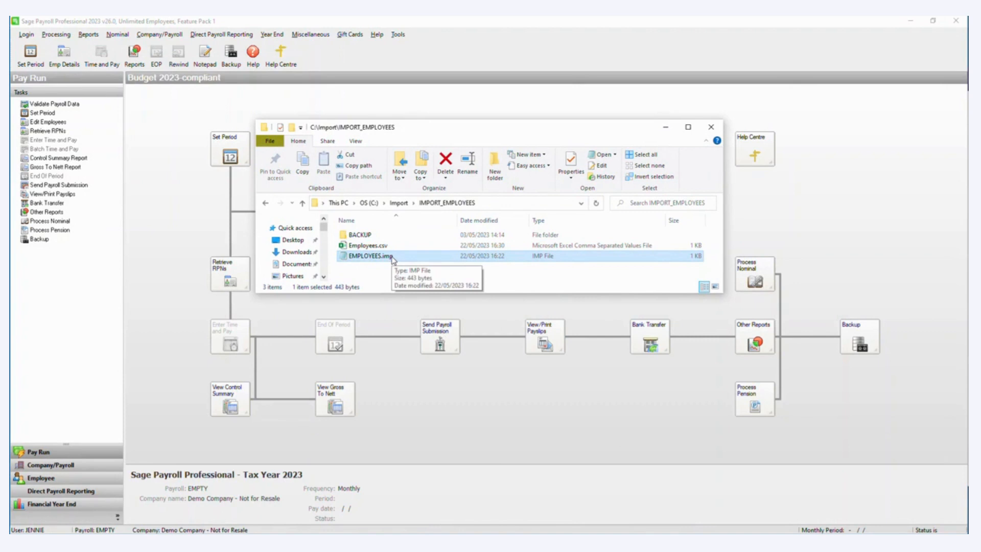
{"action": "double_click", "coordinate": [369, 256]}
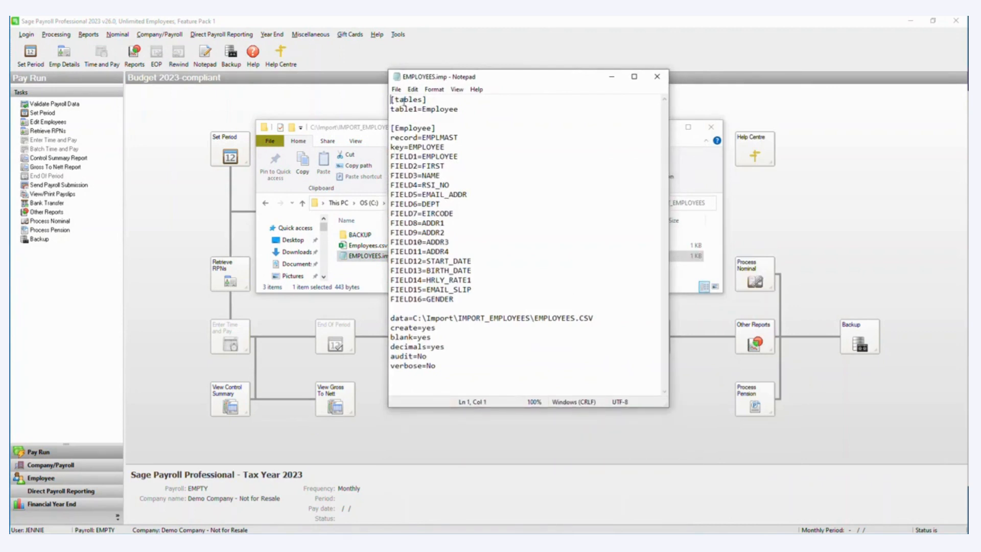
Review the Employee section and its field mappings, such as FIELD2, in EMPLOYEES.imp
{"action": "double_click", "coordinate": [439, 109]}
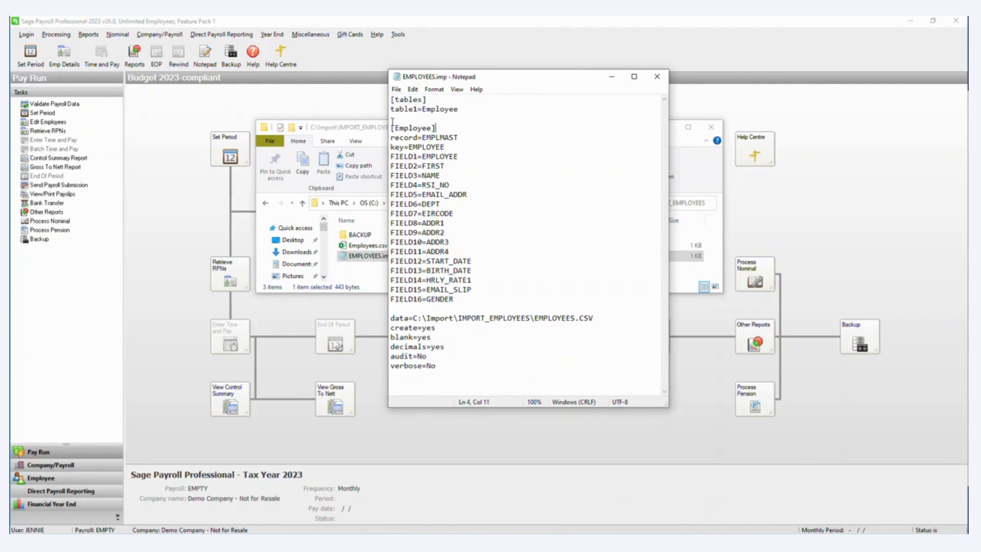
{"action": "left_click_drag", "start_coordinate": [391, 128], "coordinate": [469, 298]}
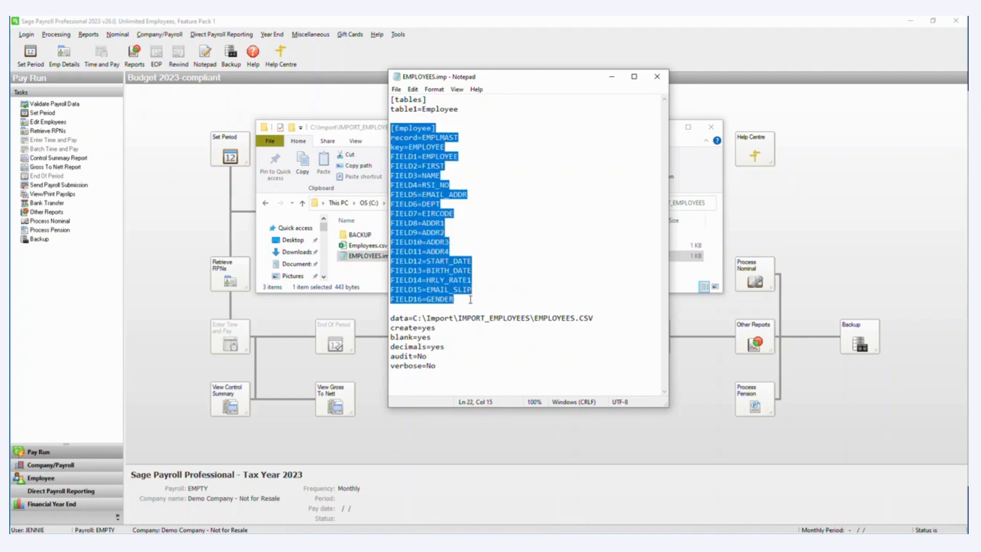
{"action": "left_click", "coordinate": [470, 299]}
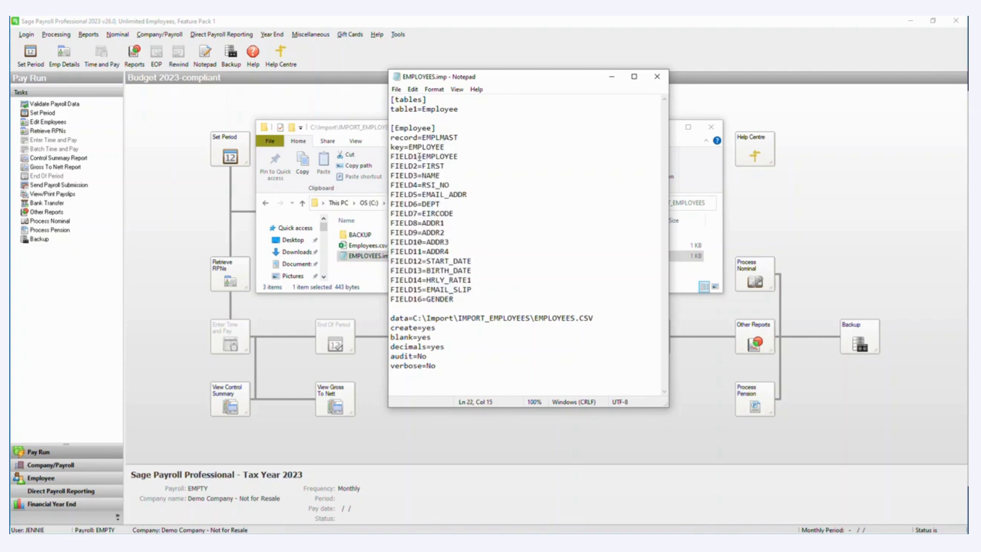
{"action": "left_click", "coordinate": [419, 166]}
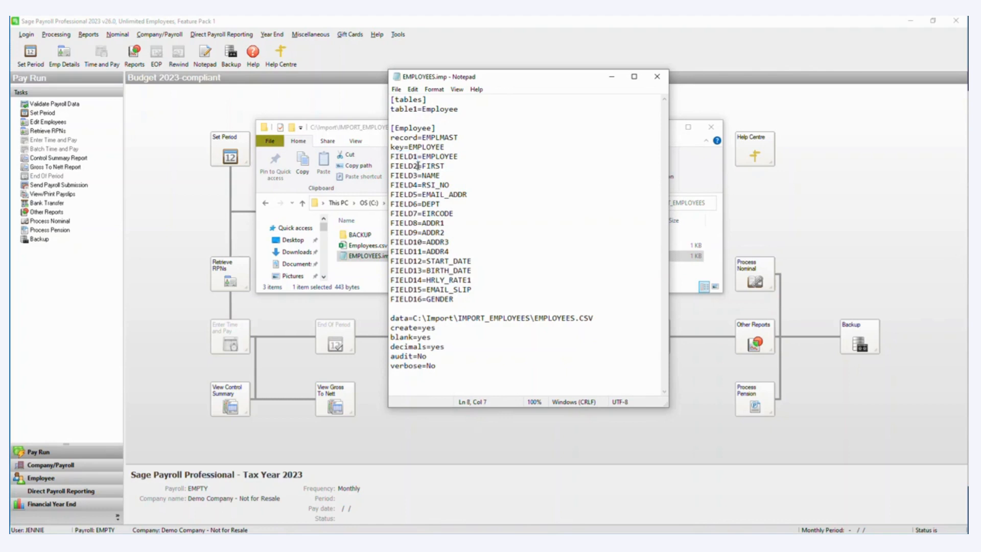
{"action": "double_click", "coordinate": [404, 166]}
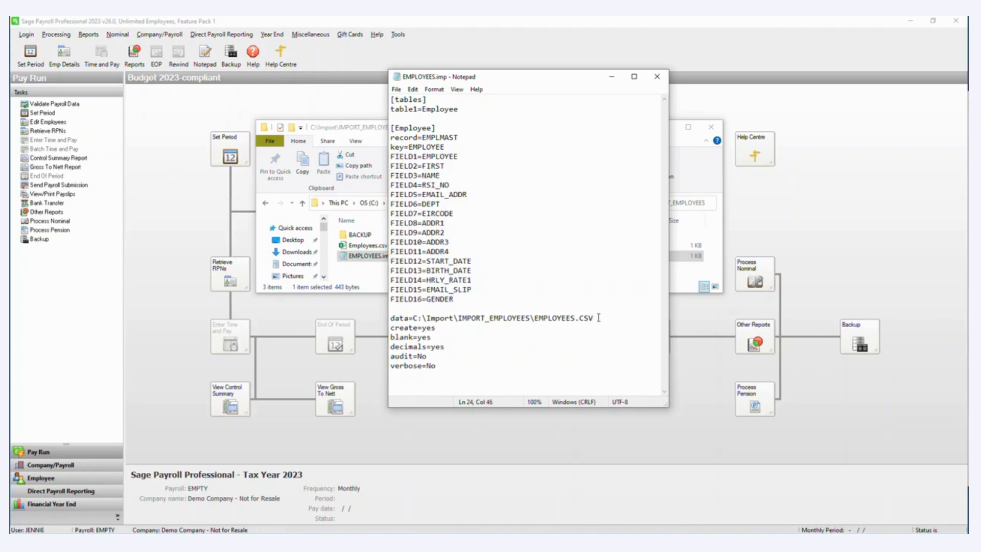
Check the data= line pointing to the C:\Import\IMPORT_EMPLOYEES\EMPLOYEES.CSV path
{"action": "double_click", "coordinate": [586, 318]}
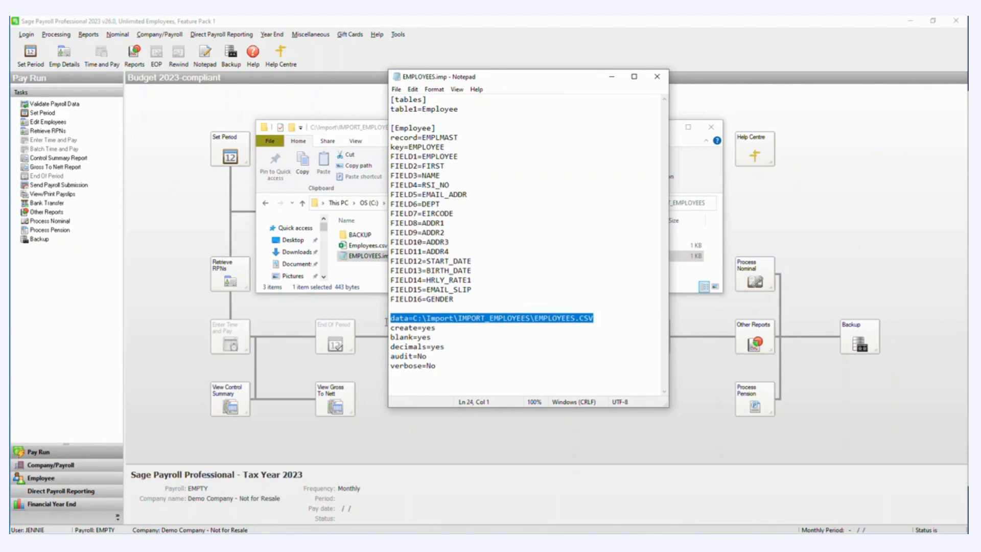
{"action": "left_click", "coordinate": [531, 318]}
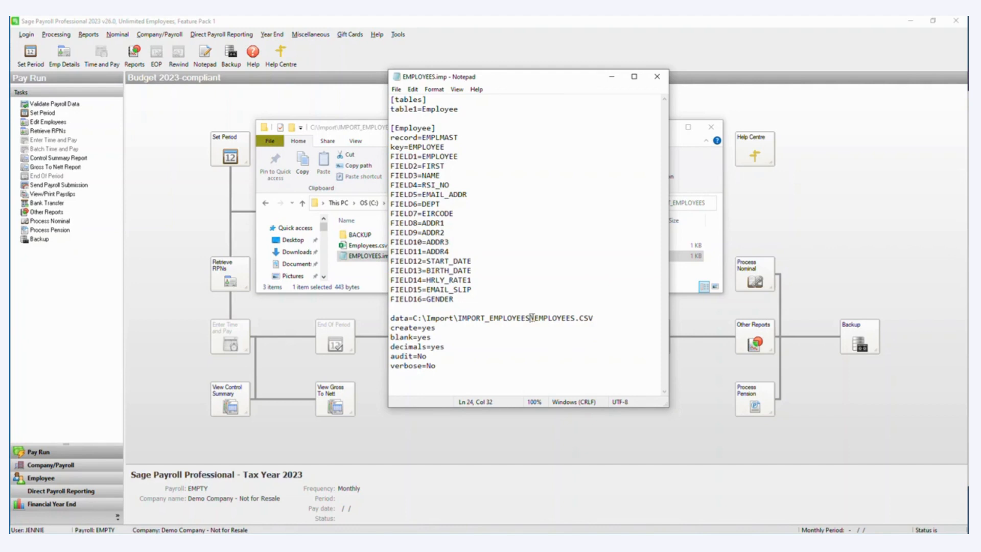
{"action": "left_click_drag", "start_coordinate": [414, 318], "coordinate": [594, 318]}
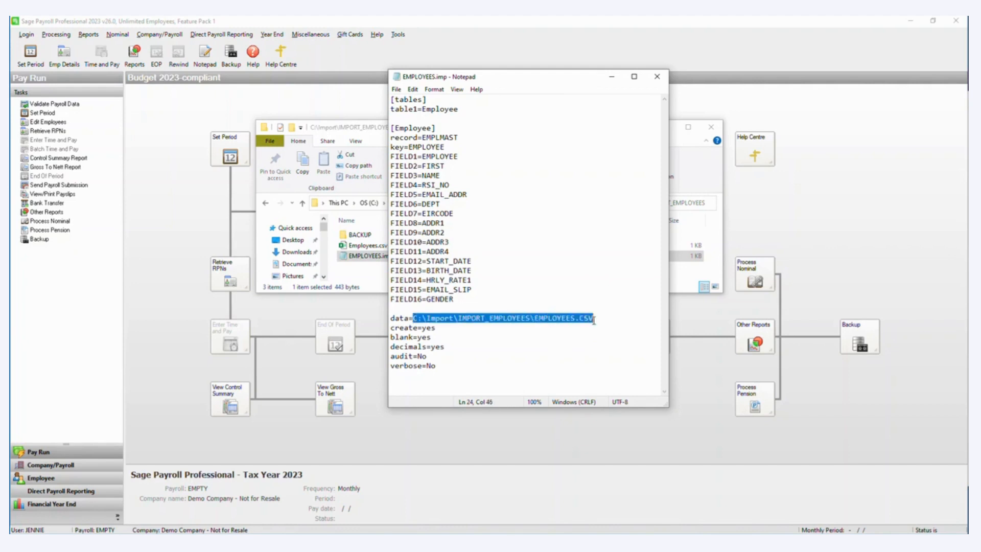
{"action": "left_click", "coordinate": [594, 318]}
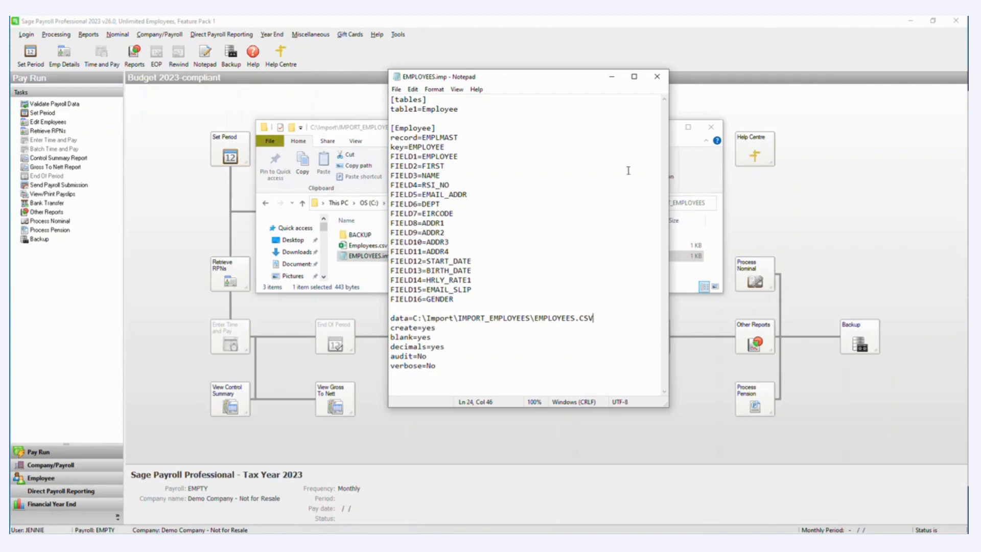
{"action": "mouse_move", "coordinate": [656, 77]}
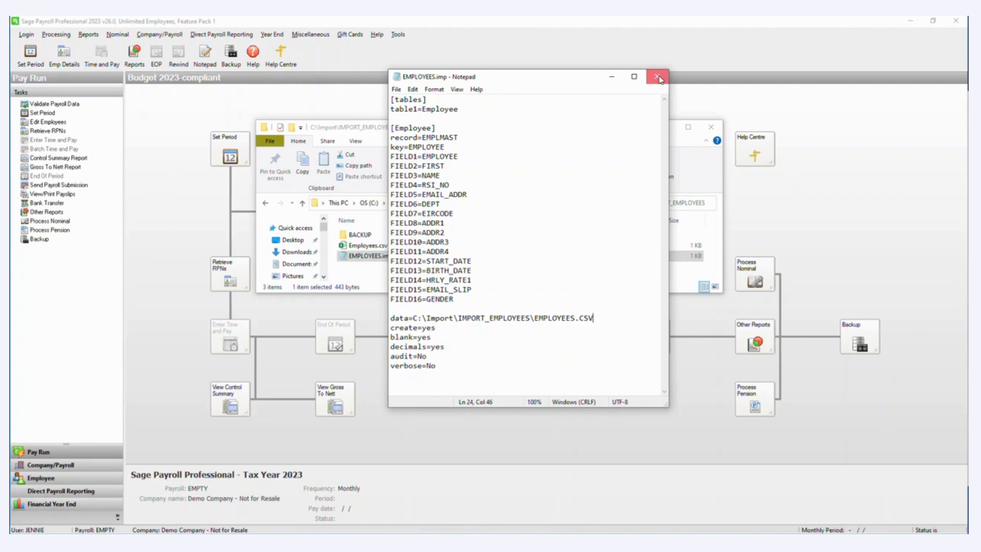
Close Notepad and back up payroll data to C:\IMPORT\IMPORT_EMPLOYEES\BACKUP_BEFORE, confirming success
{"action": "left_click", "coordinate": [656, 76]}
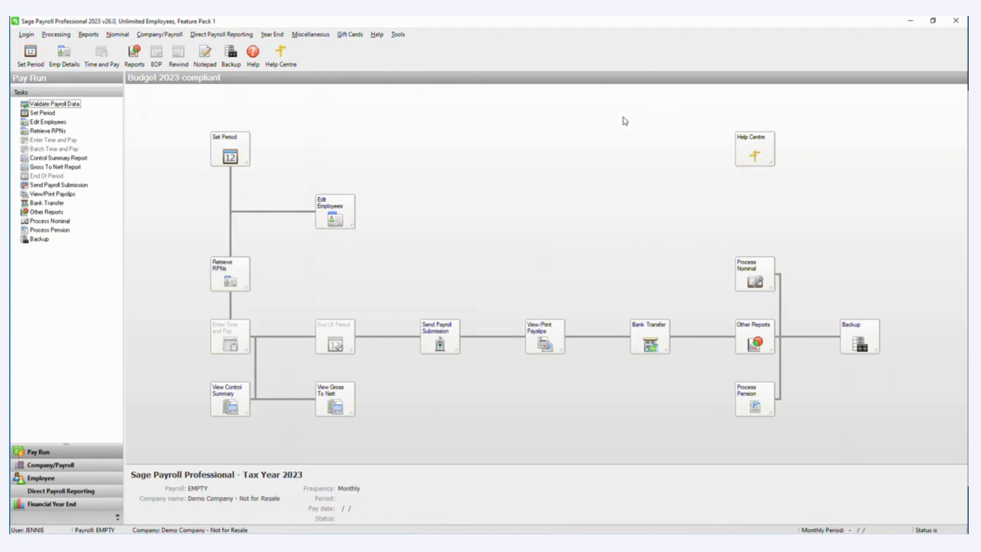
{"action": "mouse_move", "coordinate": [887, 327]}
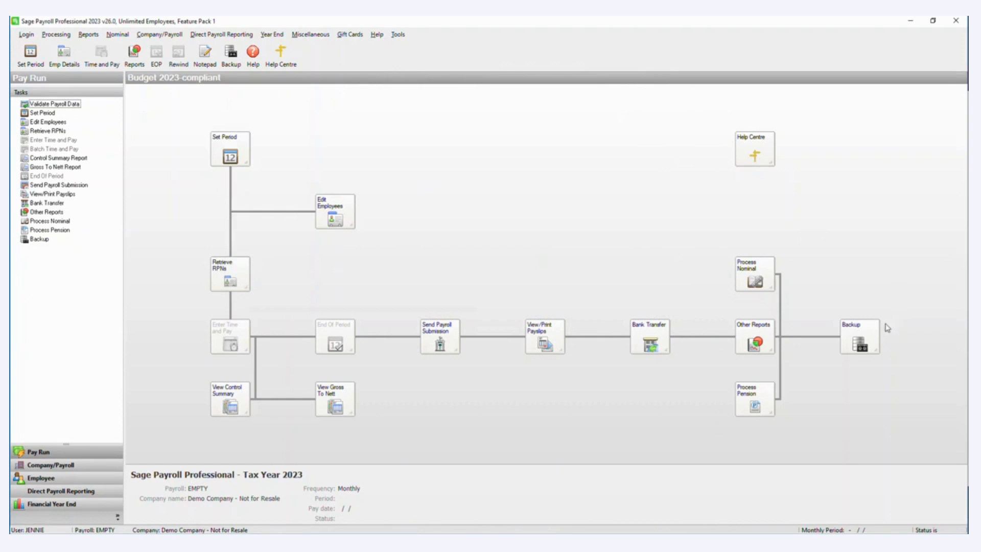
{"action": "left_click", "coordinate": [858, 337]}
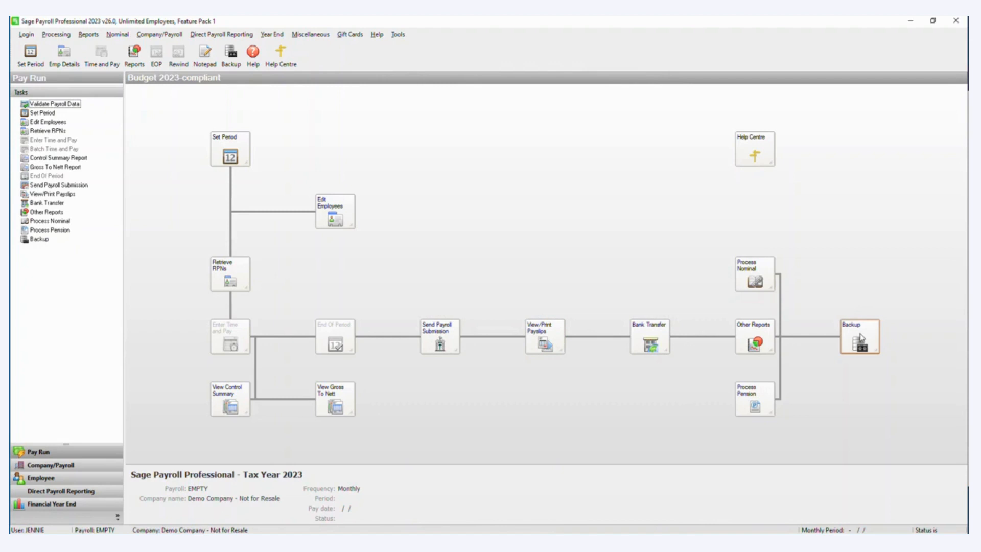
{"action": "left_click", "coordinate": [858, 338]}
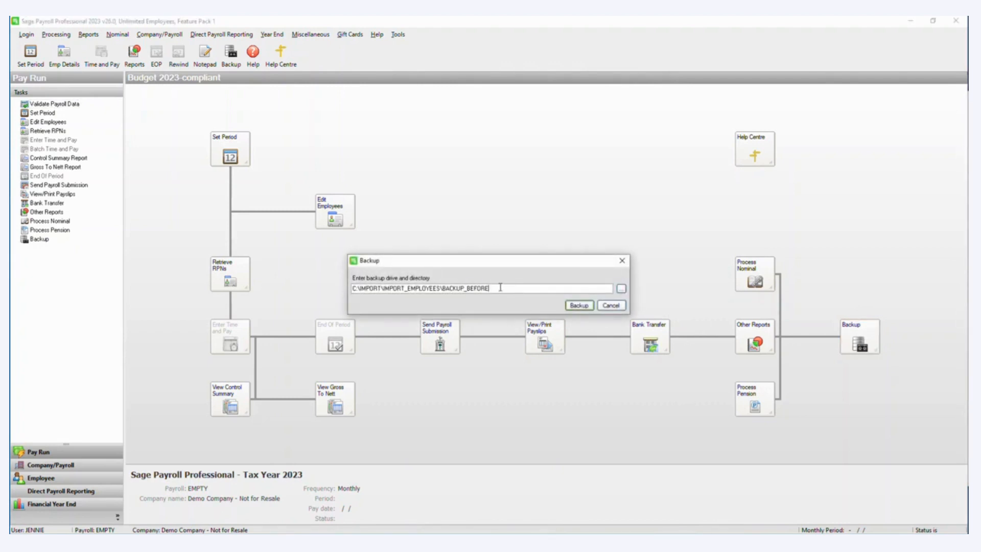
{"action": "double_click", "coordinate": [462, 288]}
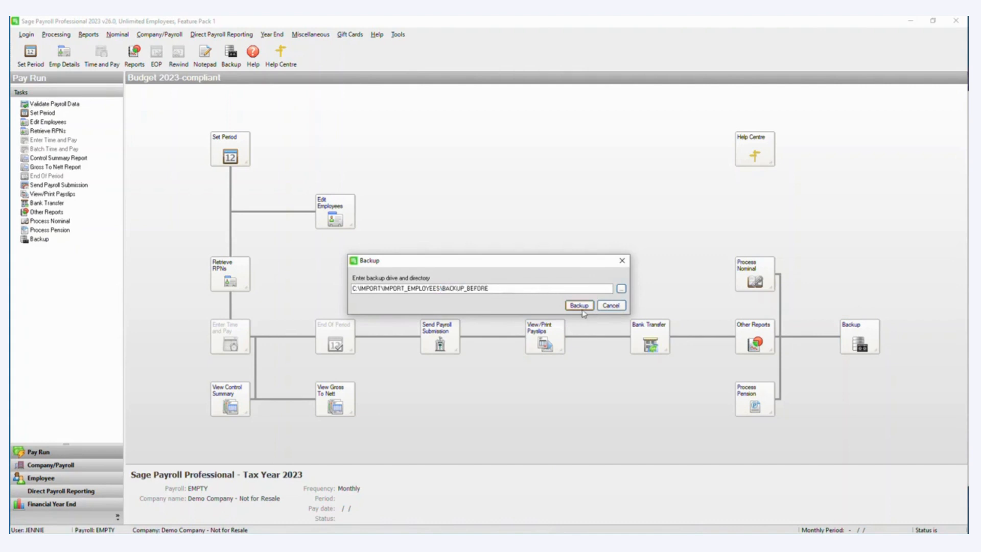
{"action": "left_click", "coordinate": [578, 305]}
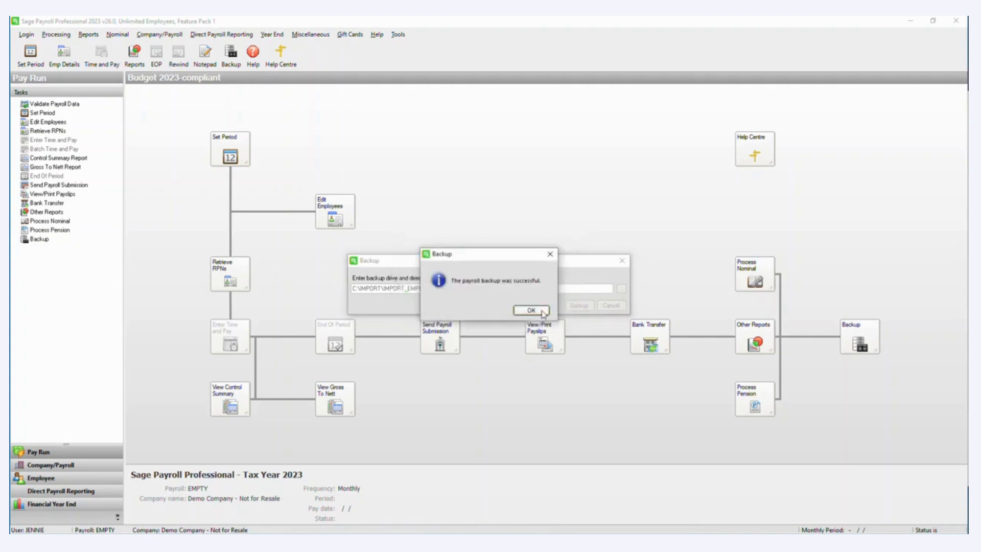
{"action": "left_click", "coordinate": [531, 309]}
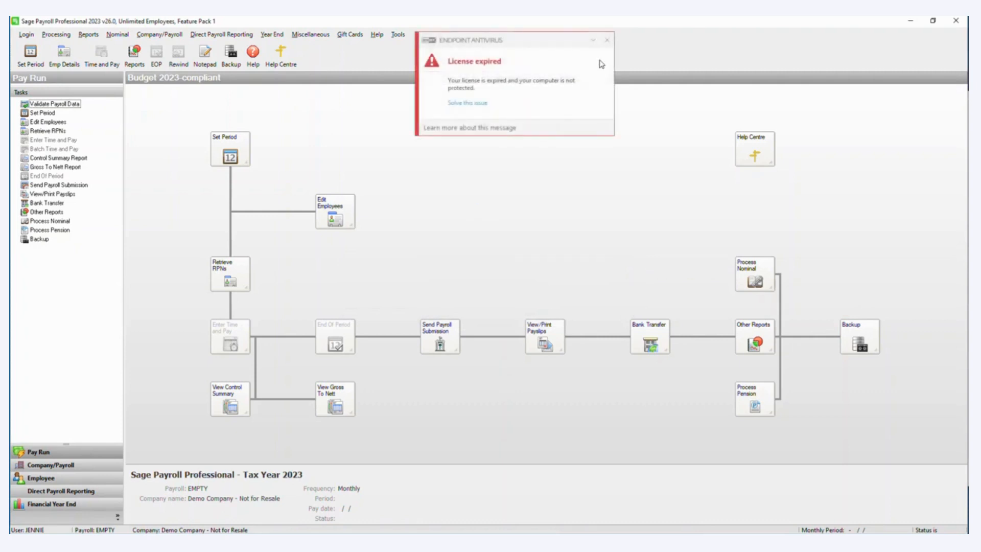
Dismiss the antivirus notice and run Data Import using EMPLOYEES.imp from IMPORT_EMPLOYEES
{"action": "left_click", "coordinate": [608, 40]}
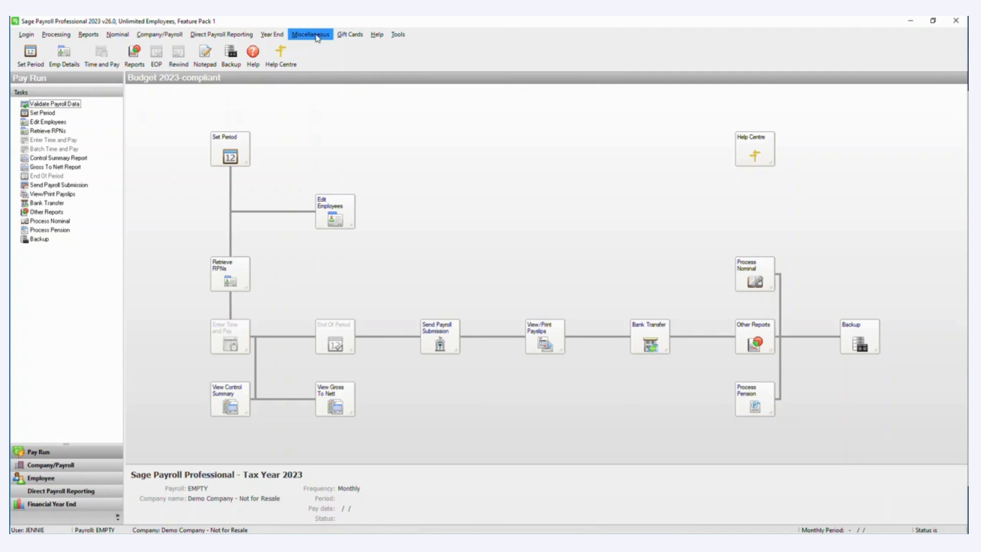
{"action": "left_click", "coordinate": [310, 34]}
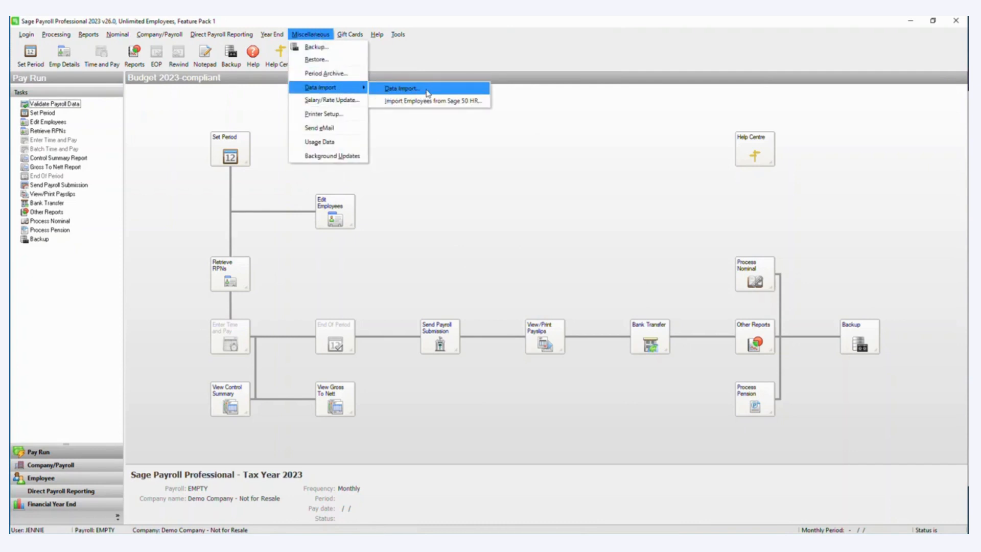
{"action": "left_click", "coordinate": [401, 87]}
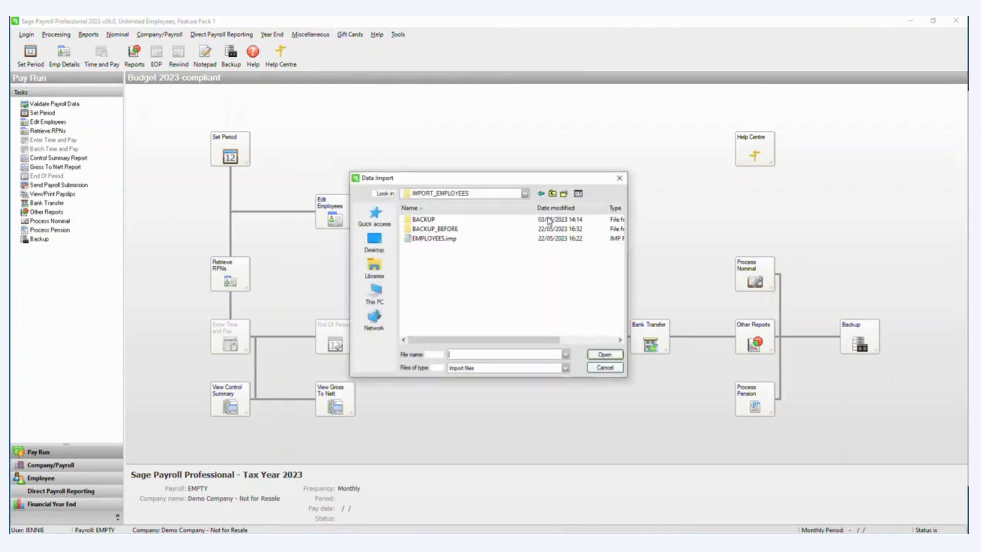
{"action": "left_click", "coordinate": [436, 238]}
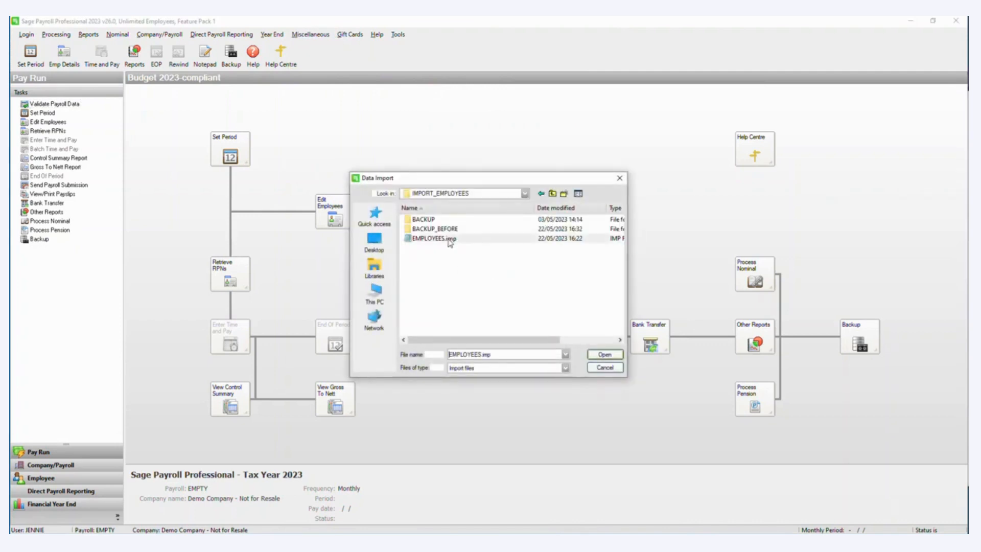
{"action": "left_click", "coordinate": [436, 238]}
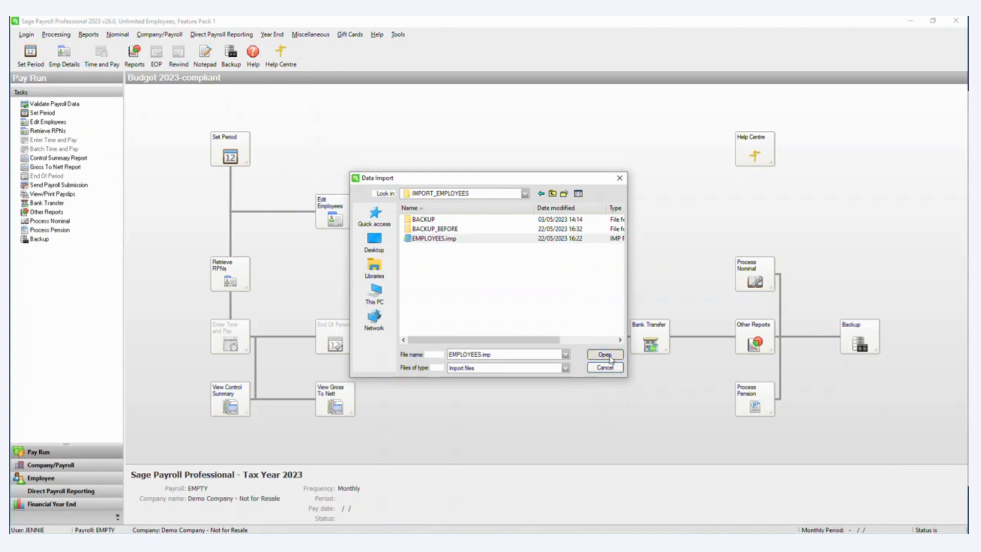
{"action": "left_click", "coordinate": [604, 354]}
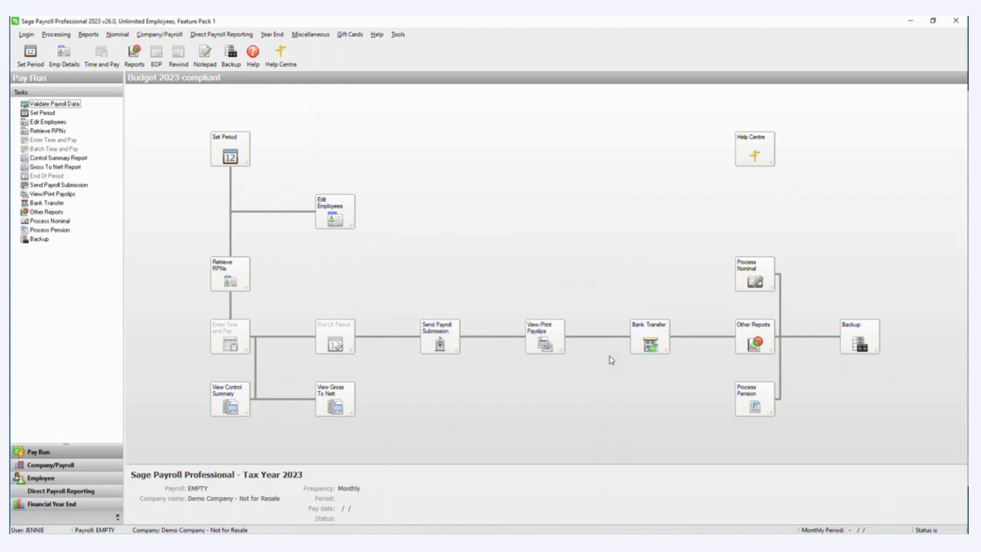
{"action": "mouse_move", "coordinate": [394, 196]}
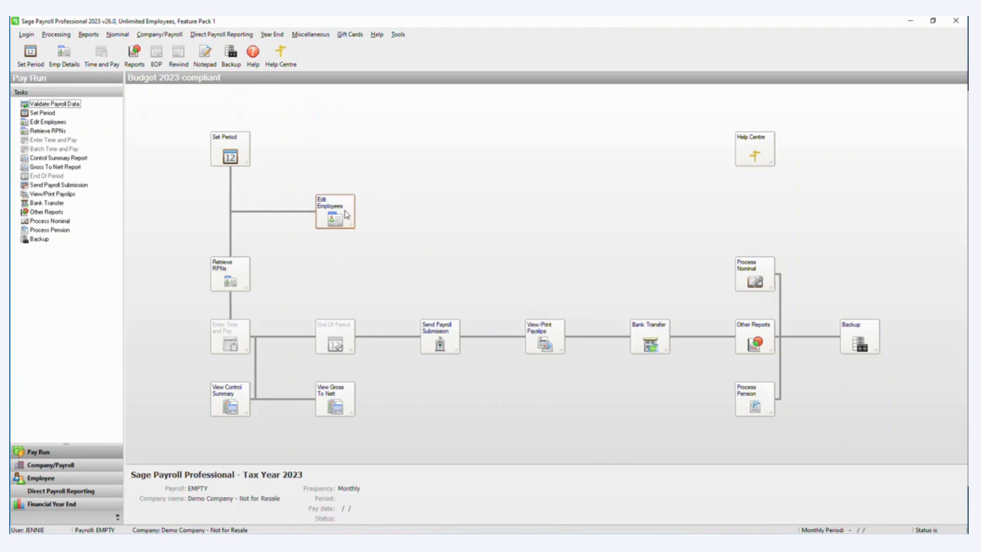
{"action": "left_click", "coordinate": [334, 211]}
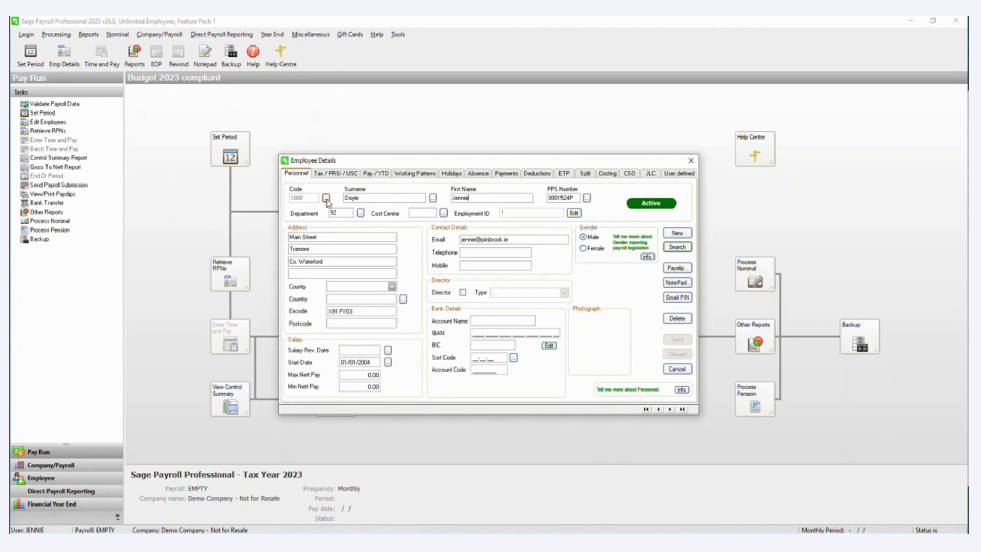
{"action": "left_click", "coordinate": [326, 198]}
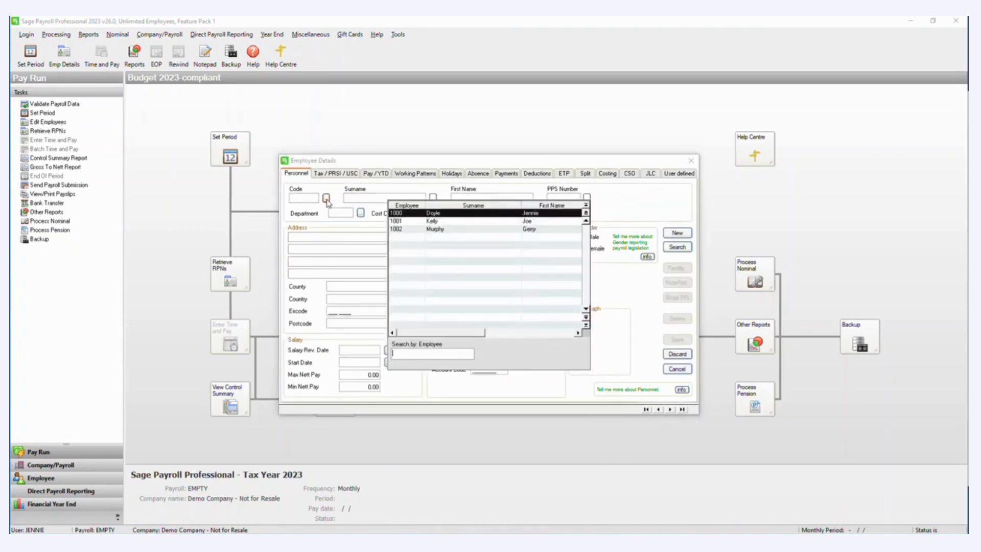
{"action": "mouse_move", "coordinate": [447, 223]}
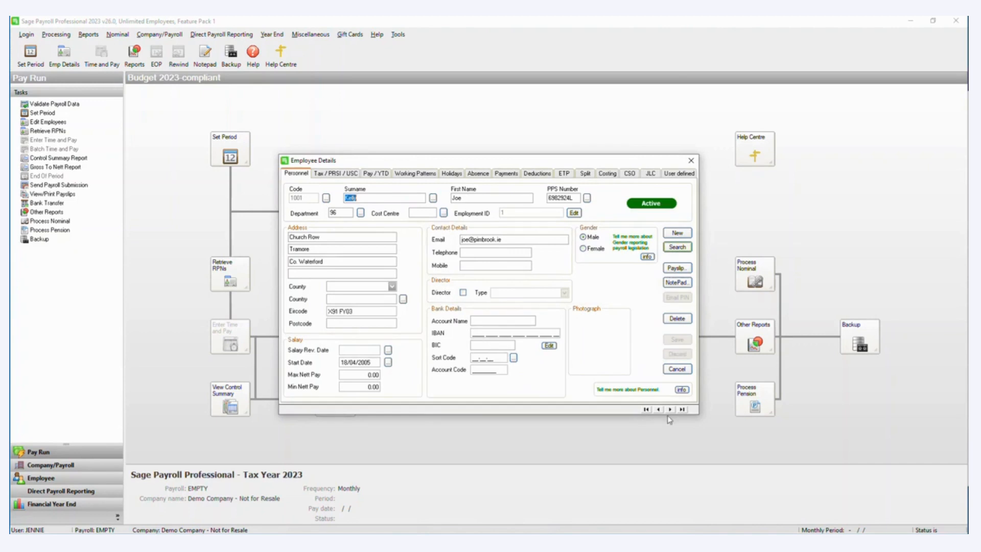
{"action": "left_click", "coordinate": [669, 410]}
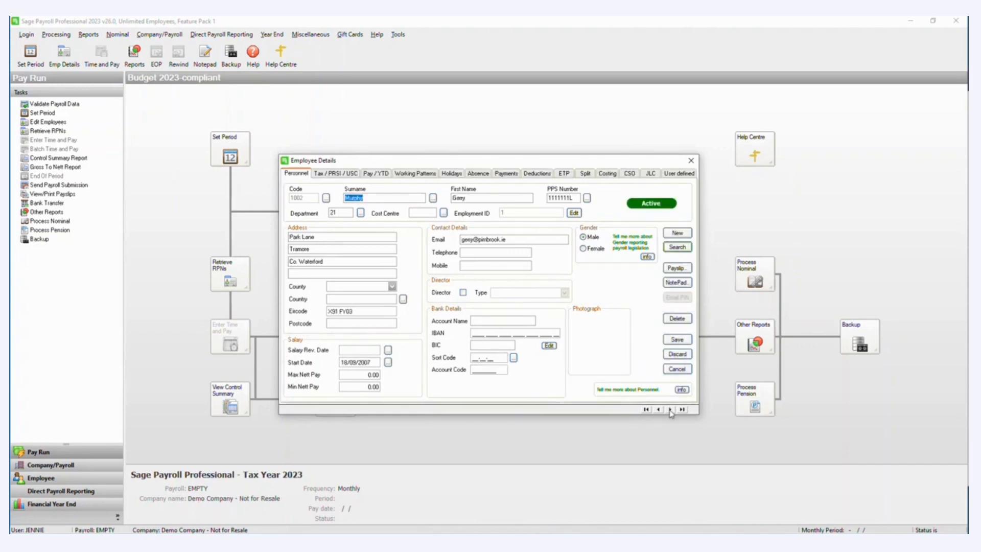
{"action": "left_click", "coordinate": [658, 410]}
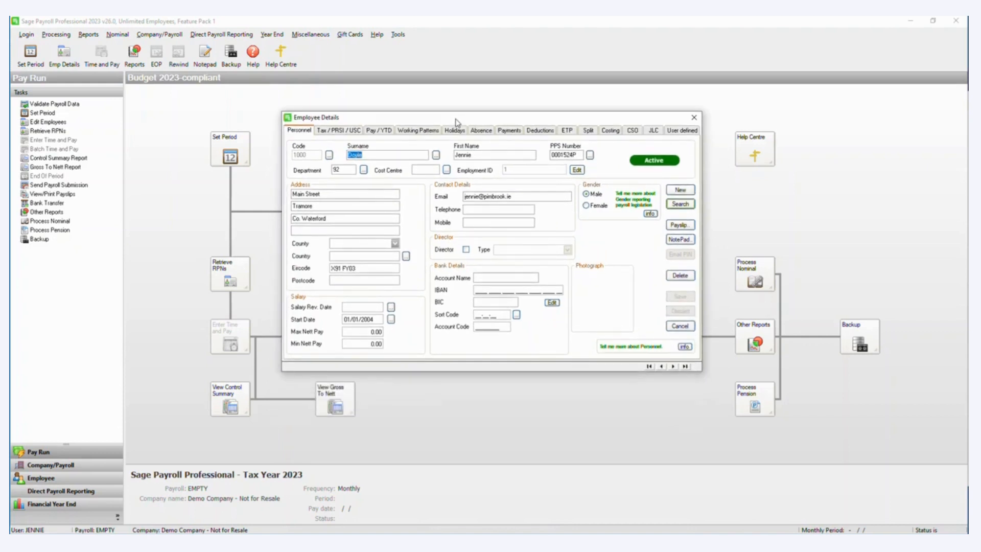
{"action": "mouse_move", "coordinate": [693, 117]}
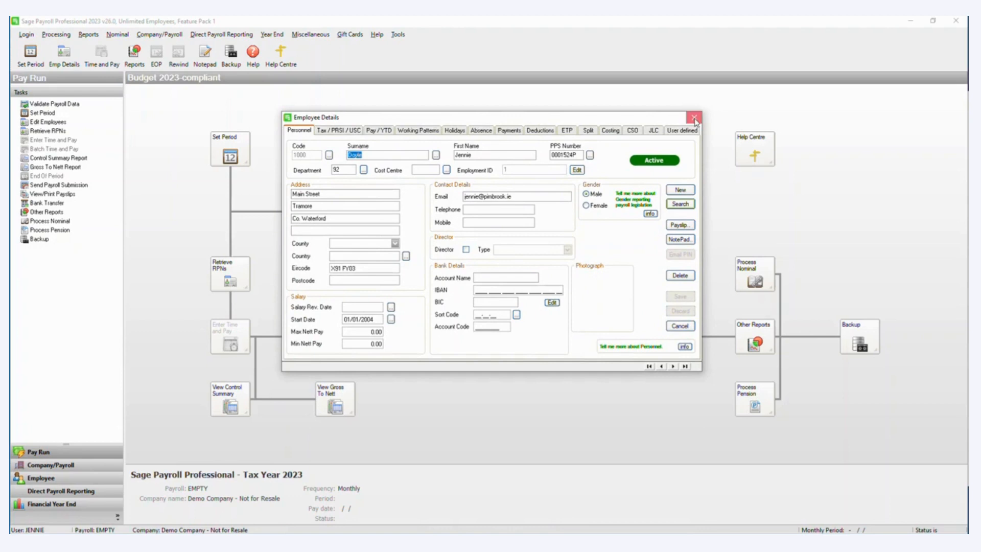
{"action": "left_click", "coordinate": [693, 116]}
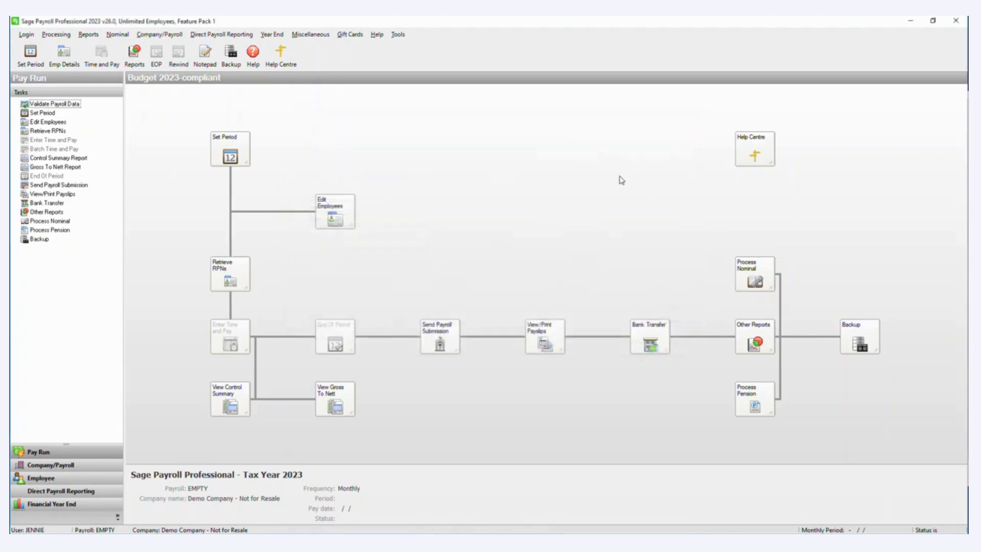